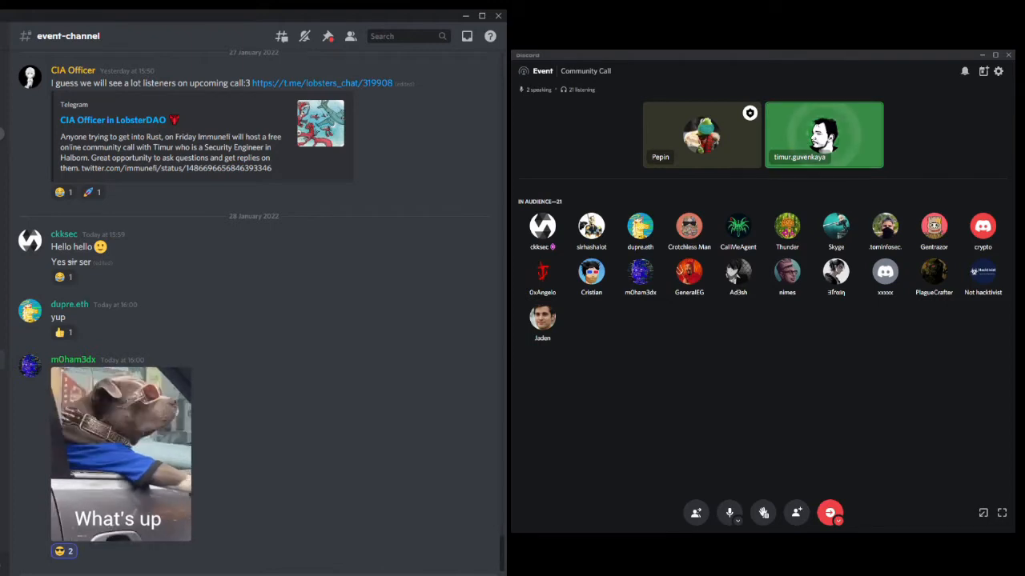
Scroll the event-channel chat down to Pepin's Twitter thread on hacking Rust-based chains
scroll("down", 3)
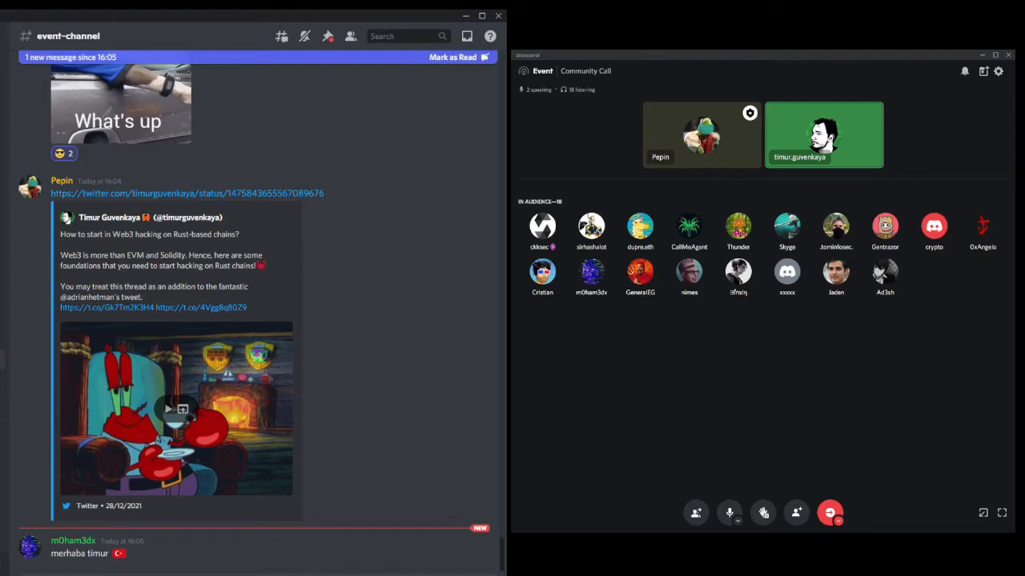
Mark the new messages as read and scroll down to the greeting reply and turkey GIF
left_click(453, 58)
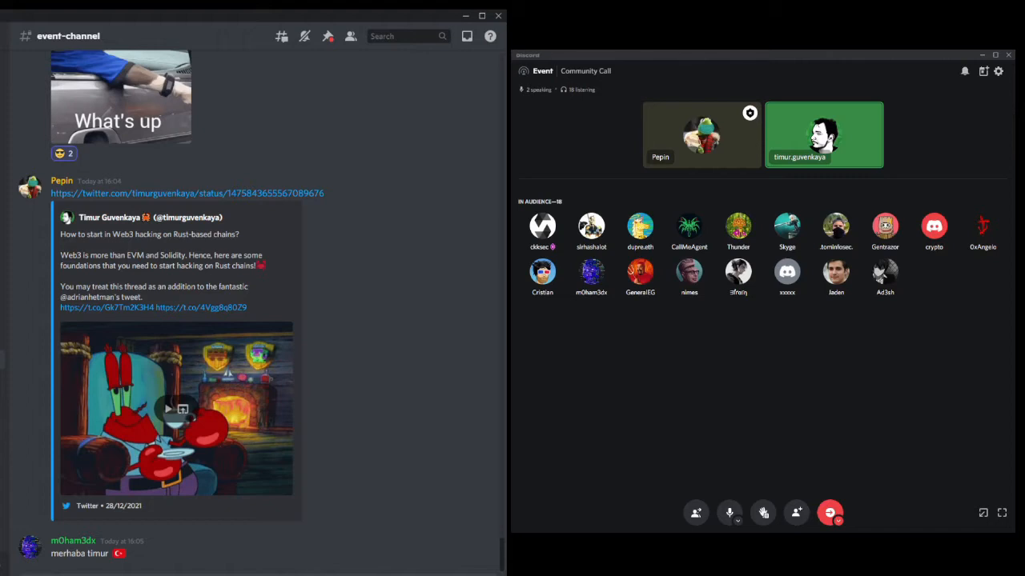
scroll("down", 3)
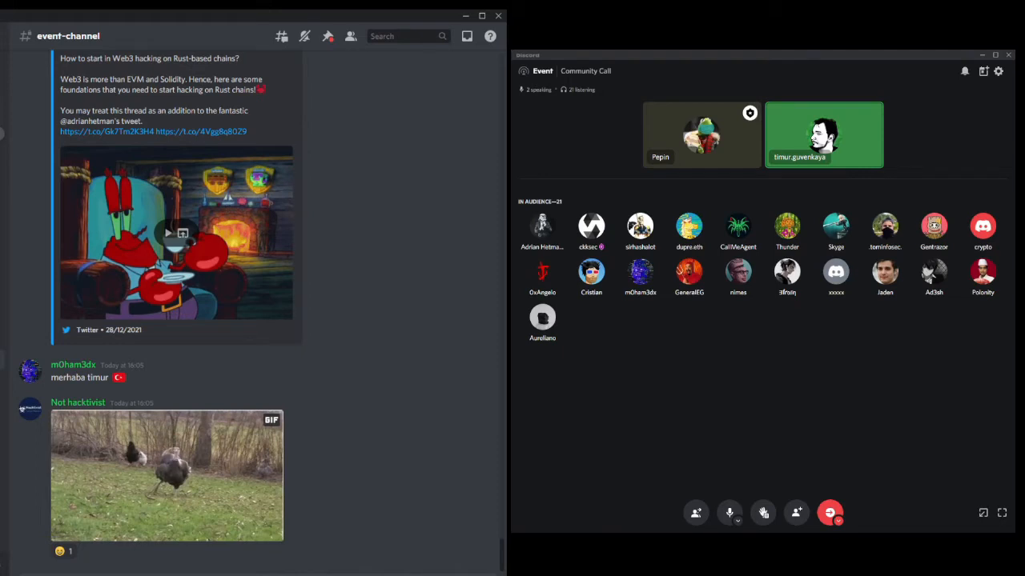
Scroll the event-channel chat down past the Web3 hacking thread to the turkey GIF
scroll("down", 3)
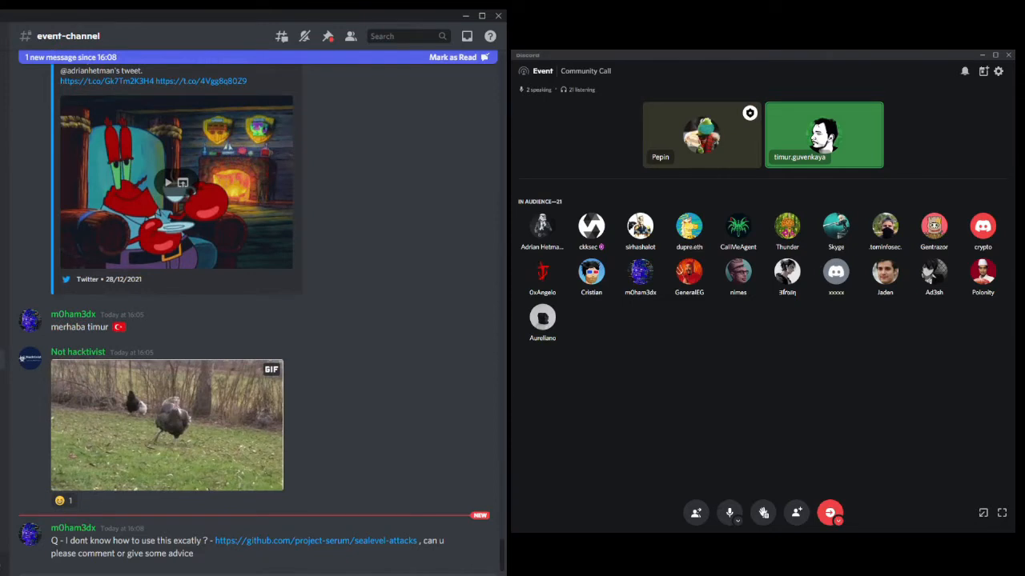
scroll("down", 3)
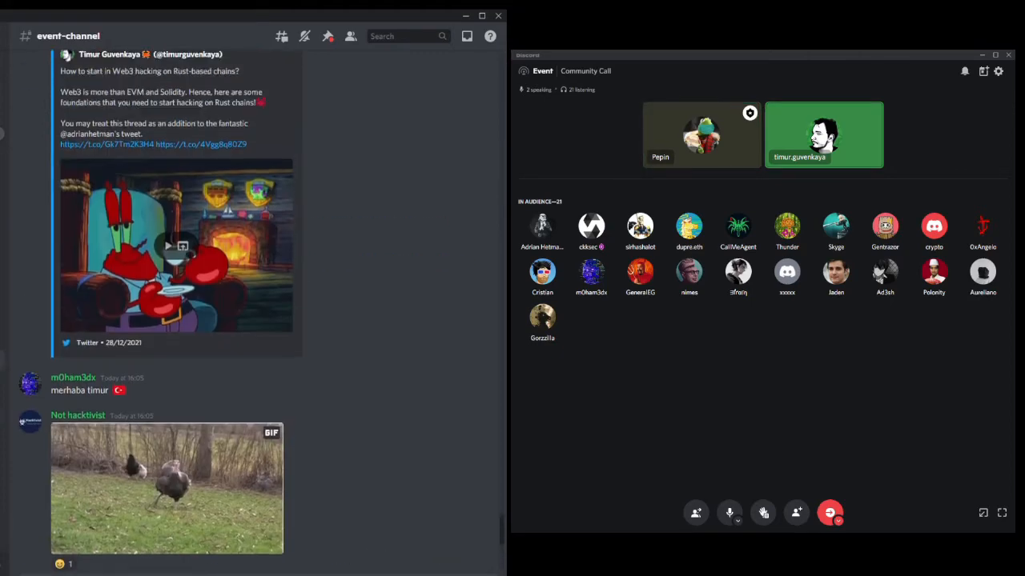
Scroll the chat to the sealevel-attacks question and the Rust learning-resources tweet
scroll("up", 3)
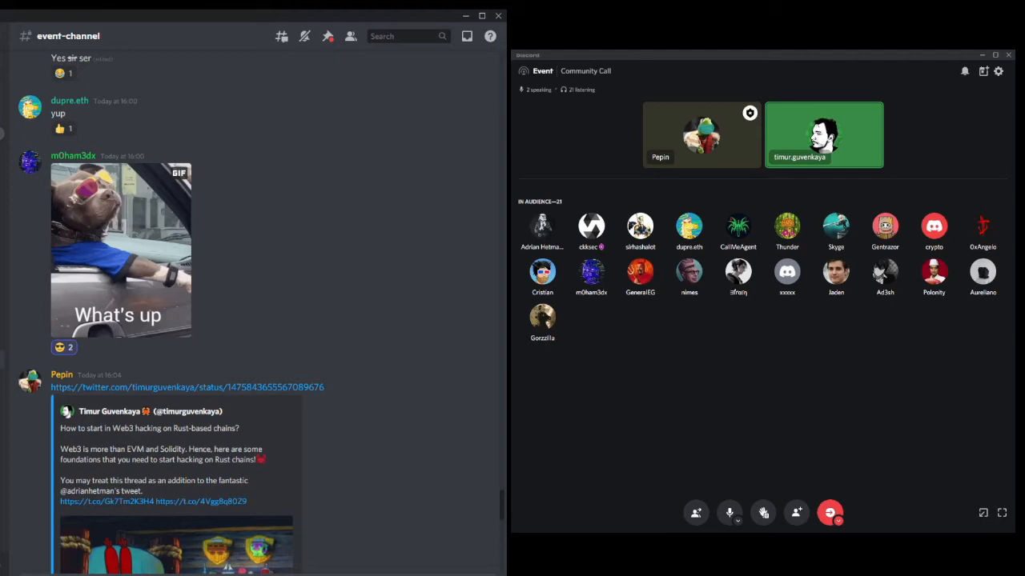
scroll("down", 3)
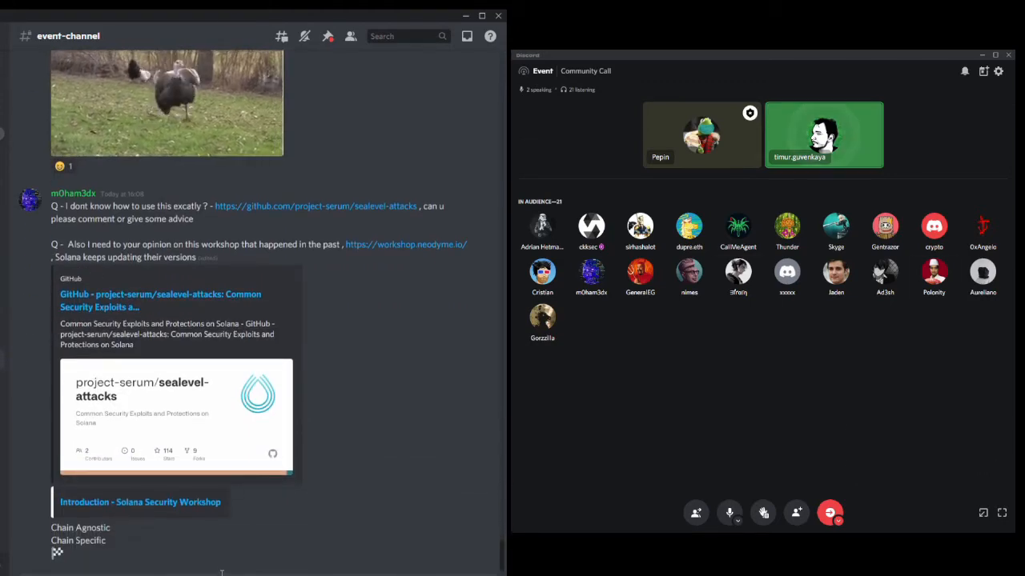
scroll("down", 3)
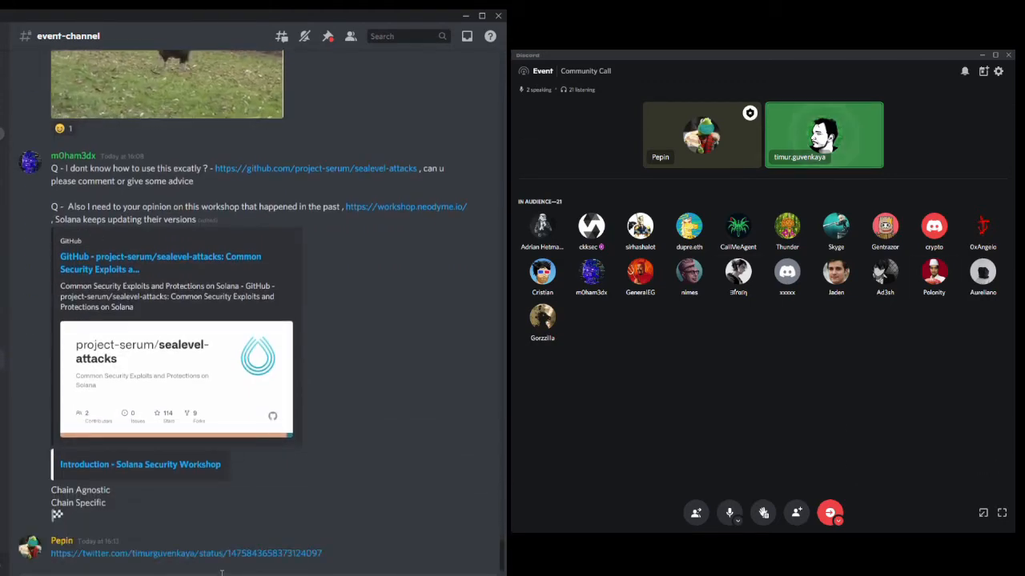
scroll("down", 3)
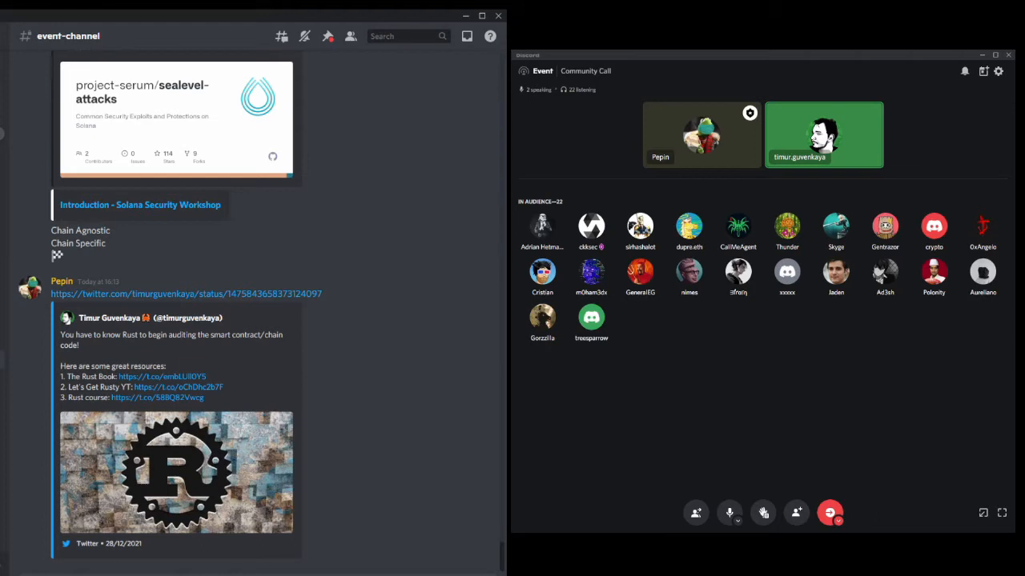
Scroll to the newest comment saying the fuzzing course is really steep
scroll("down", 3)
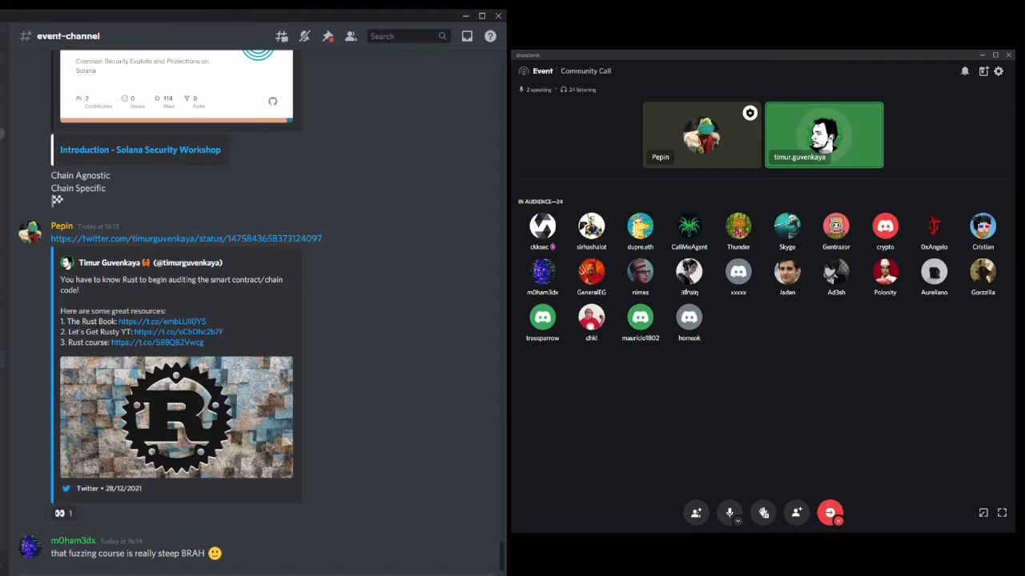
Scroll to the Medium 'Why Auditors Should Hunt Bugs' embed and add an eyes reaction, making 2
scroll("down", 3)
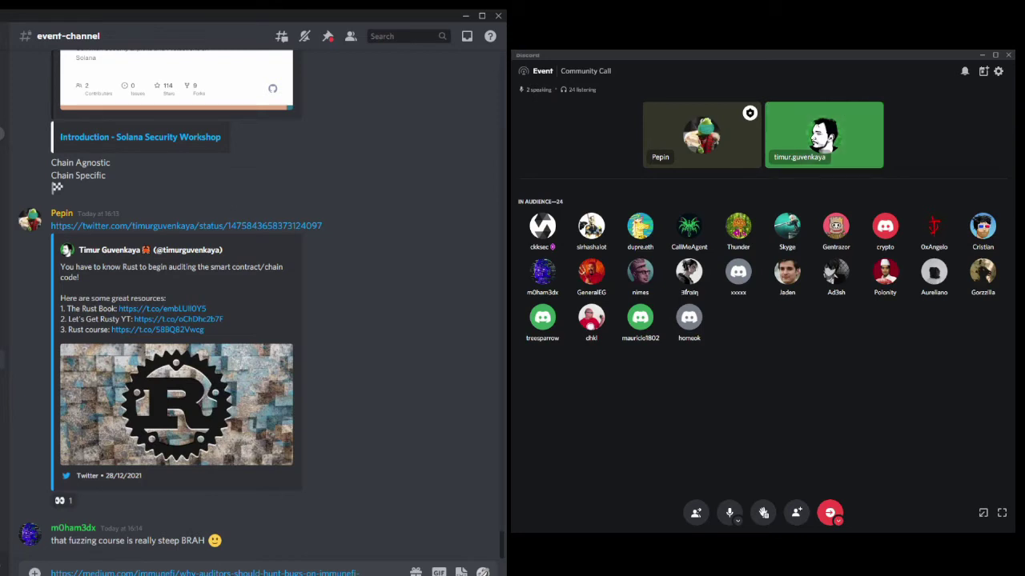
mouse_move(701, 135)
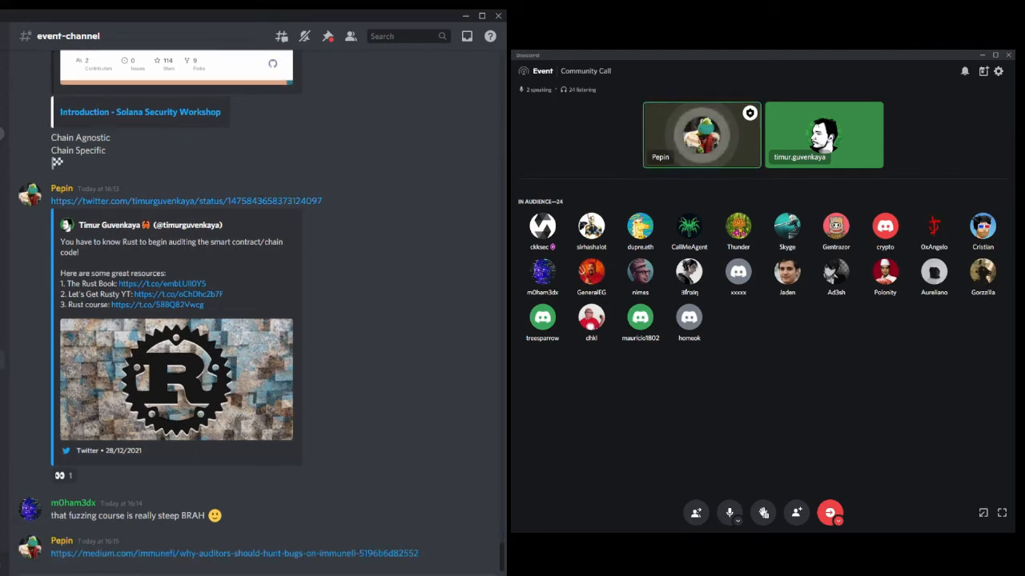
scroll("down", 3)
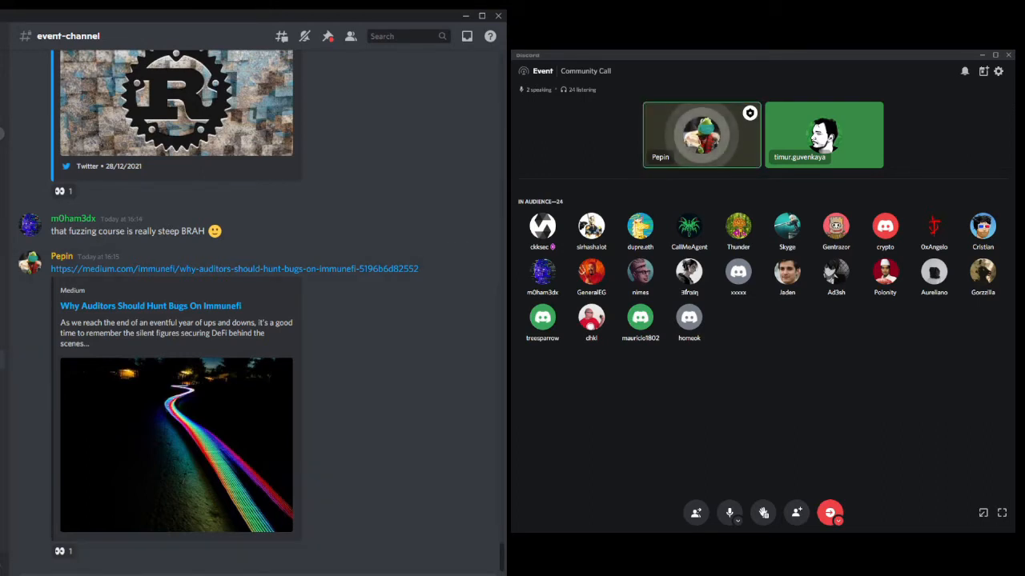
mouse_move(61, 550)
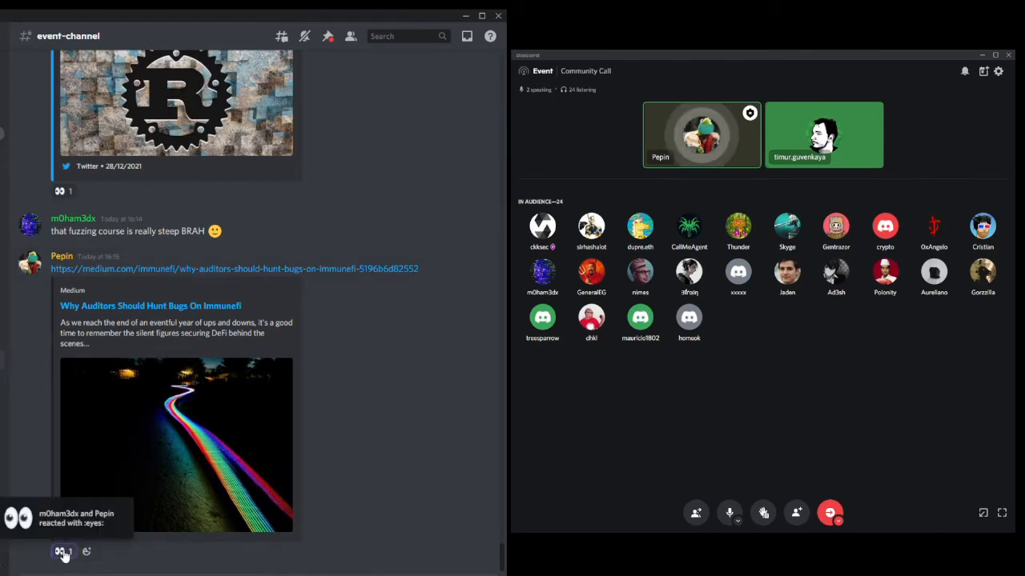
left_click(61, 551)
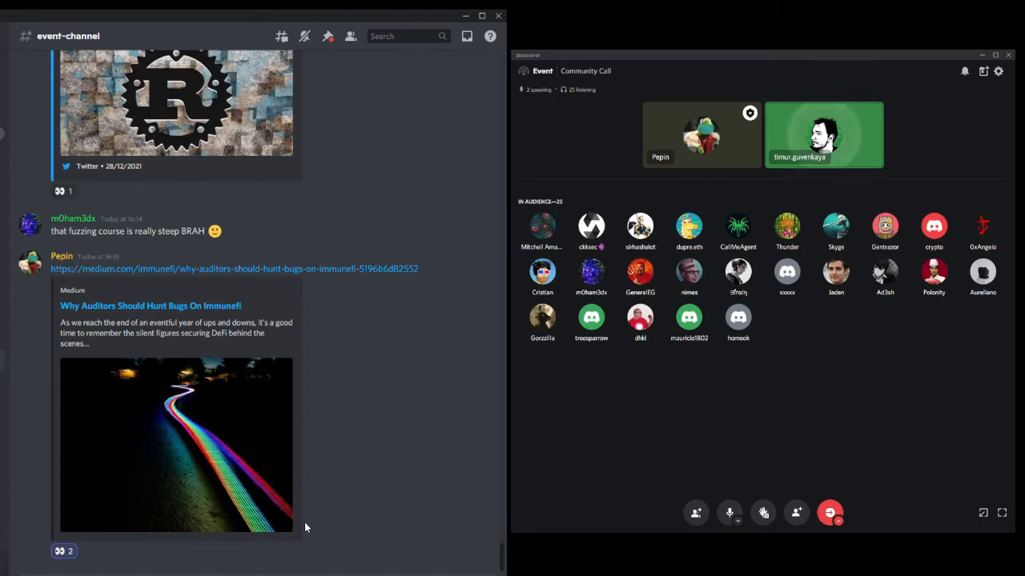
Scroll the chat back to the question about the sealevel-attacks repo and Solana workshop
scroll("up", 3)
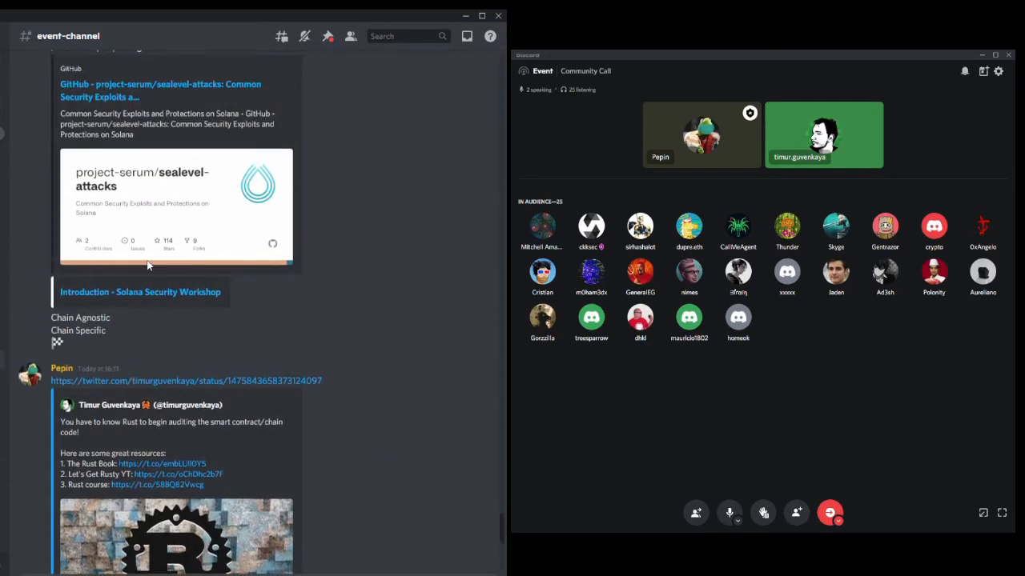
scroll("down", 3)
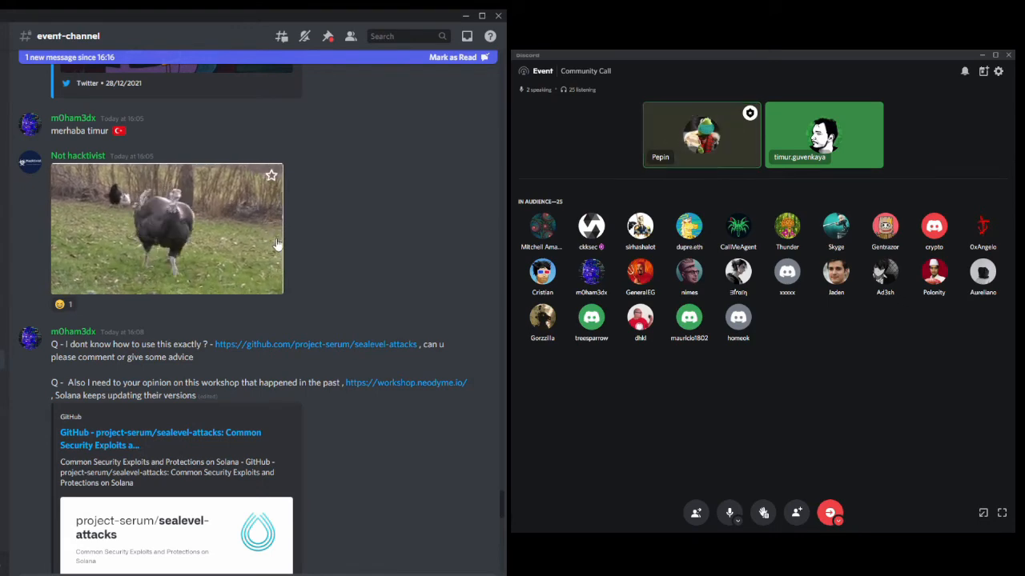
scroll("down", 3)
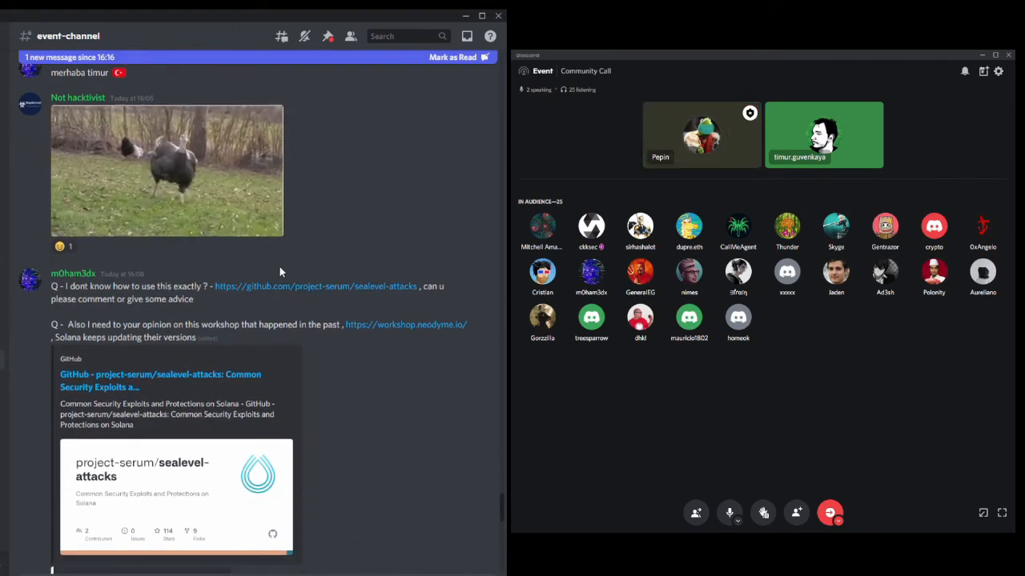
scroll("down", 3)
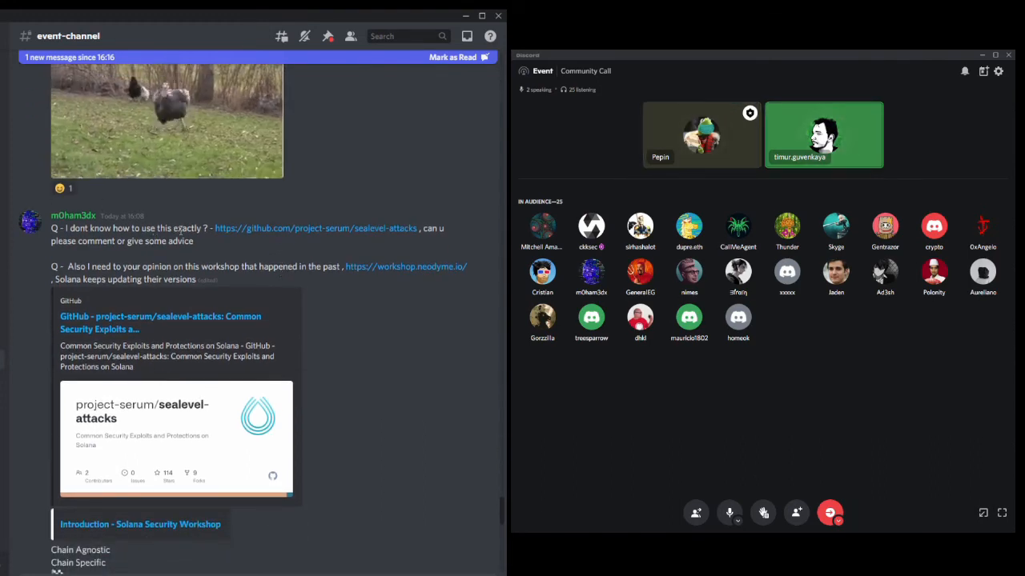
left_click(442, 208)
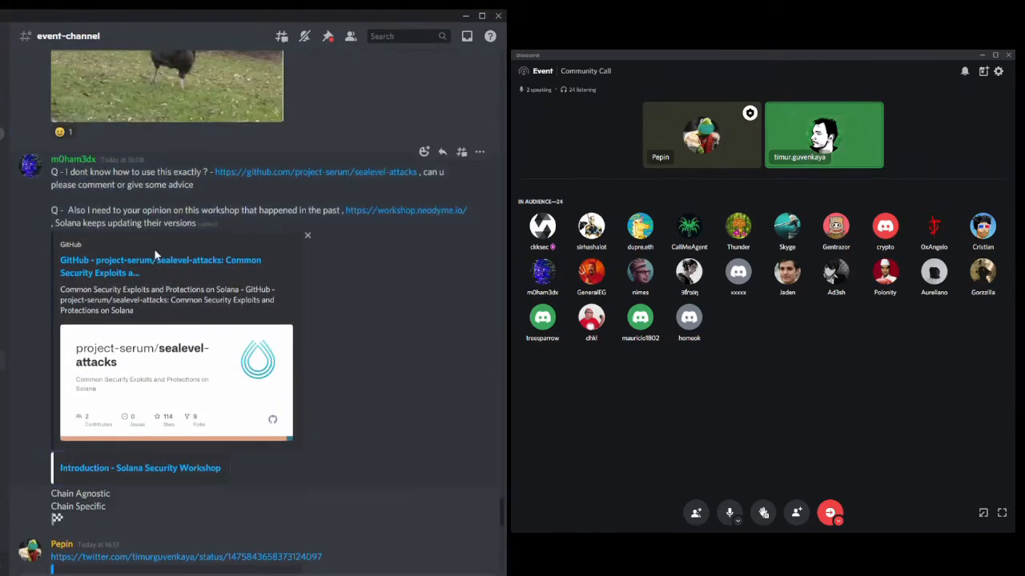
mouse_move(160, 266)
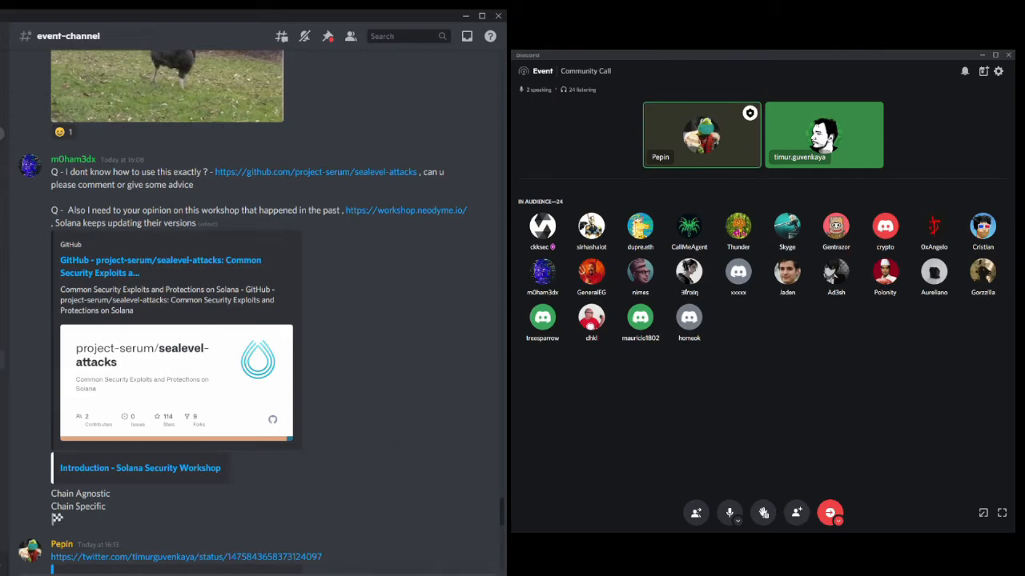
Scroll down to the new question on which languages auditors should learn and Pepin's reply
scroll("down", 3)
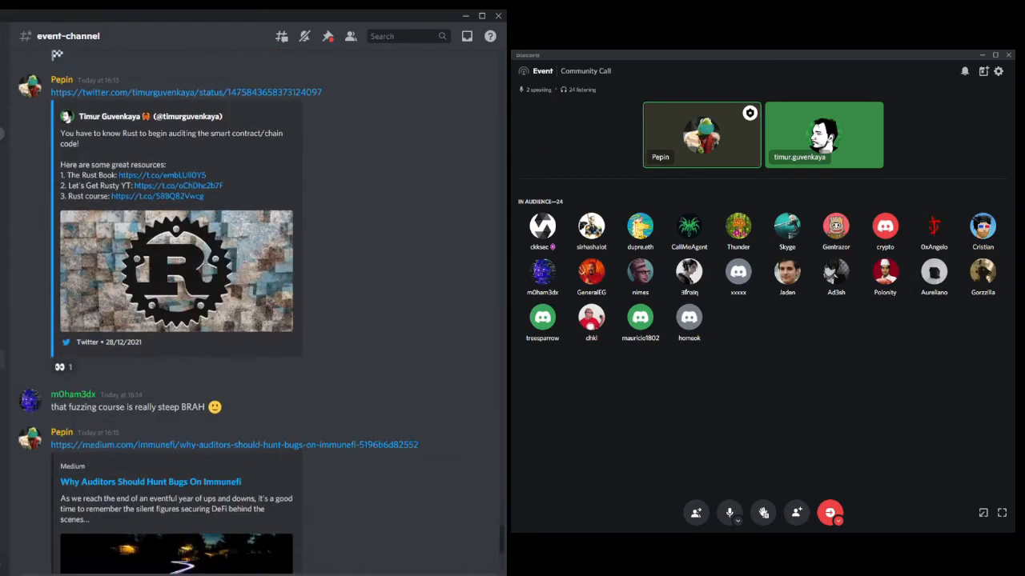
scroll("down", 3)
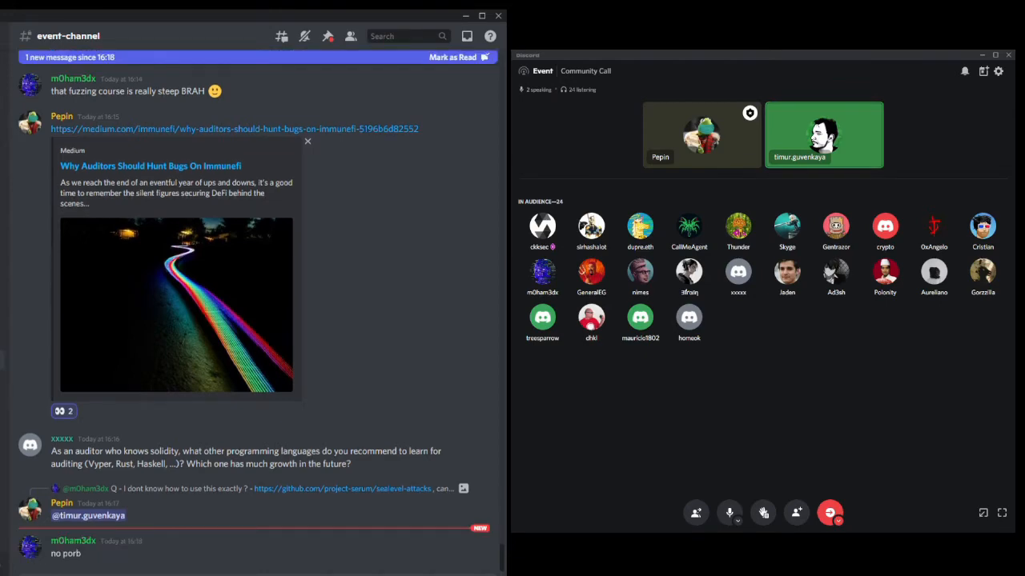
scroll("up", 3)
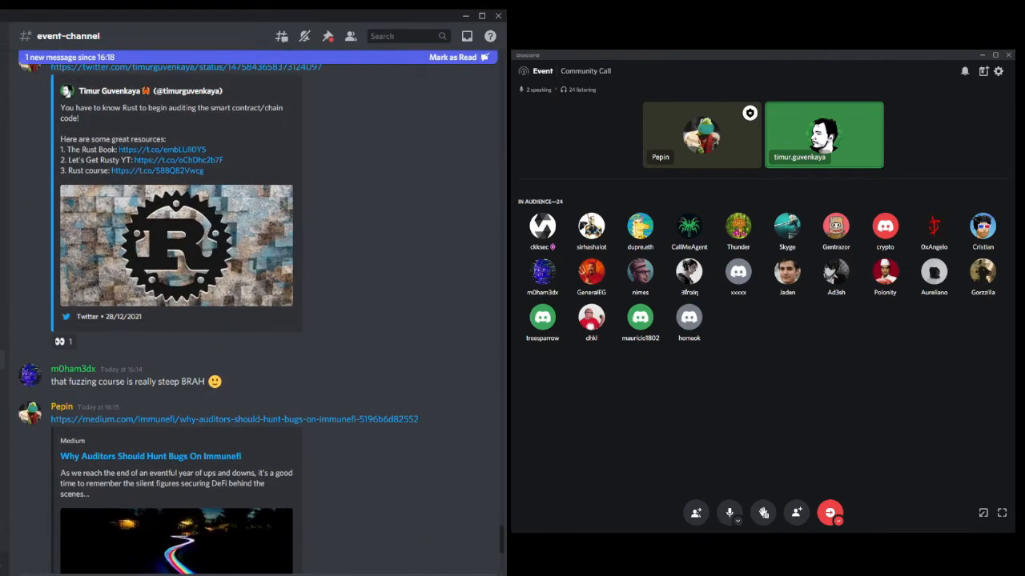
scroll("up", 3)
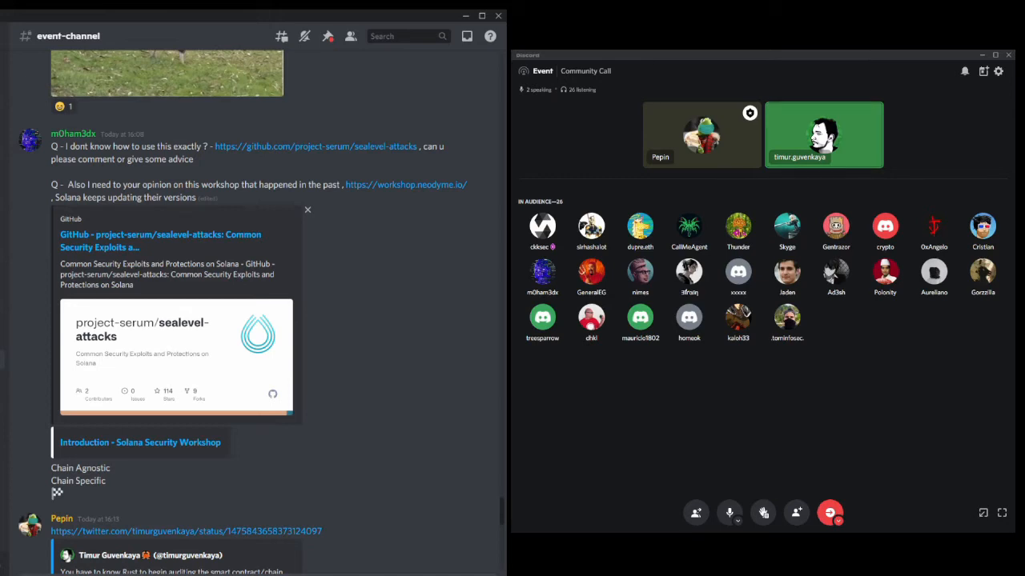
scroll("down", 3)
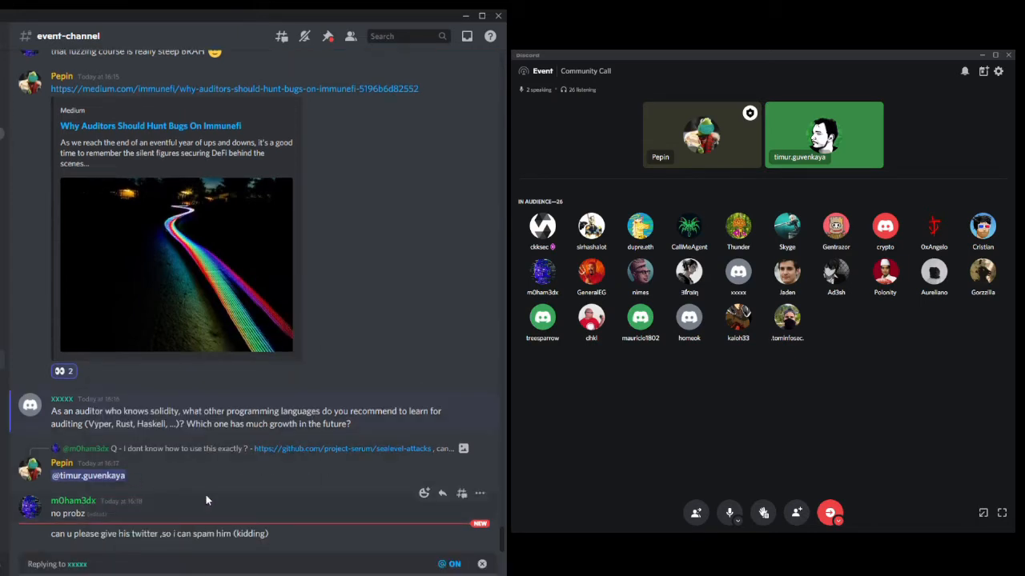
type("@time")
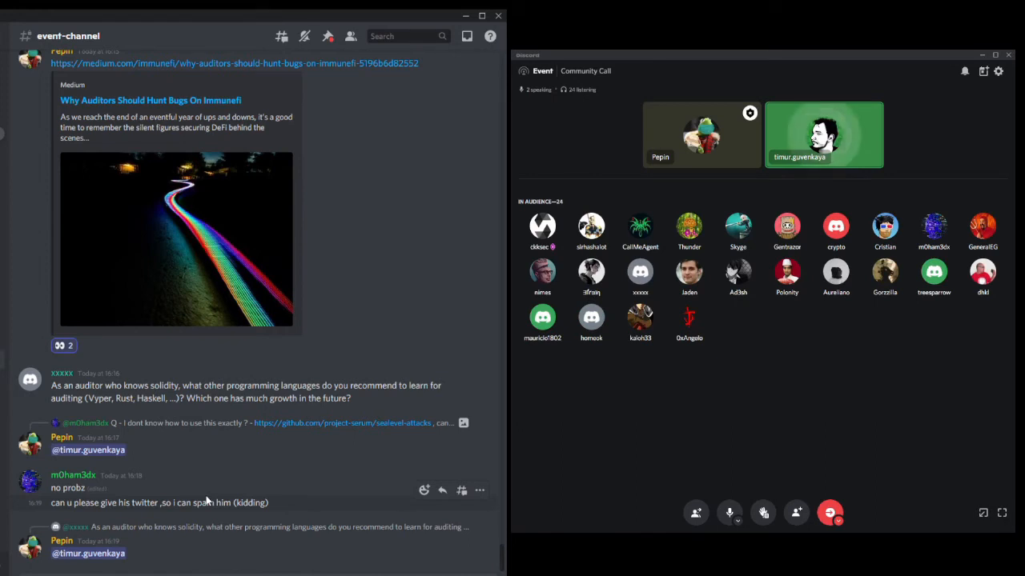
scroll("down", 3)
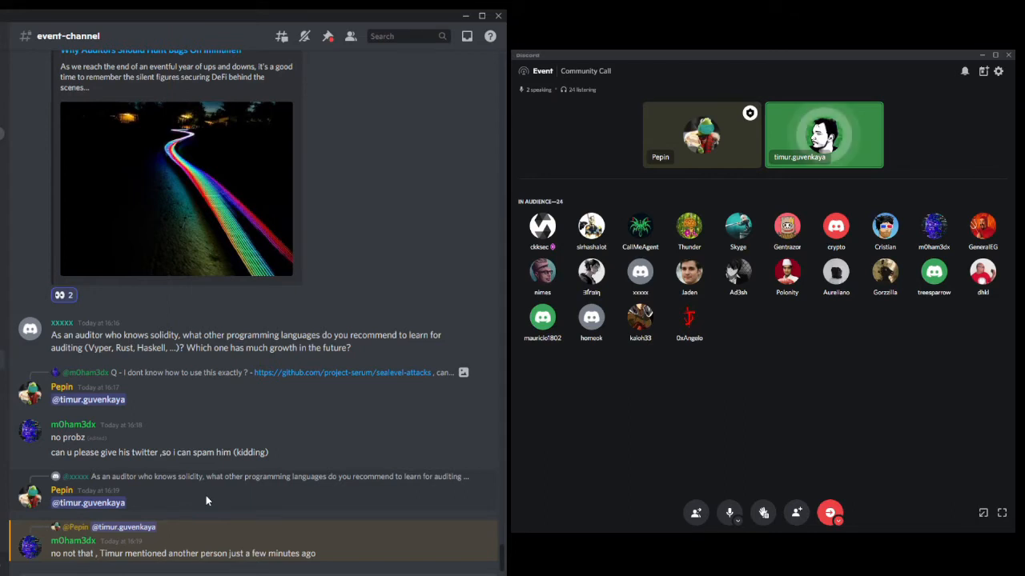
mouse_move(148, 547)
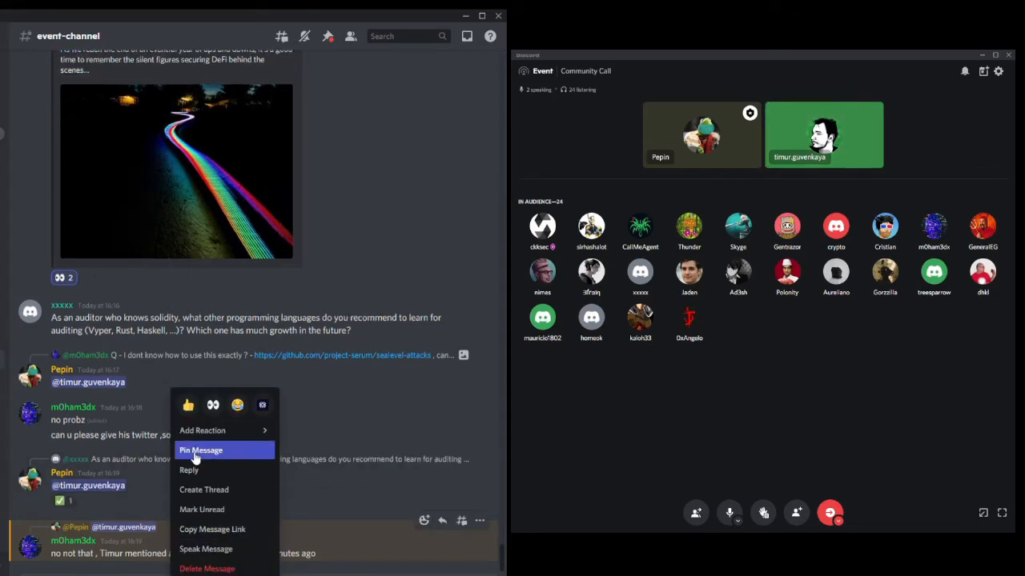
left_click(189, 471)
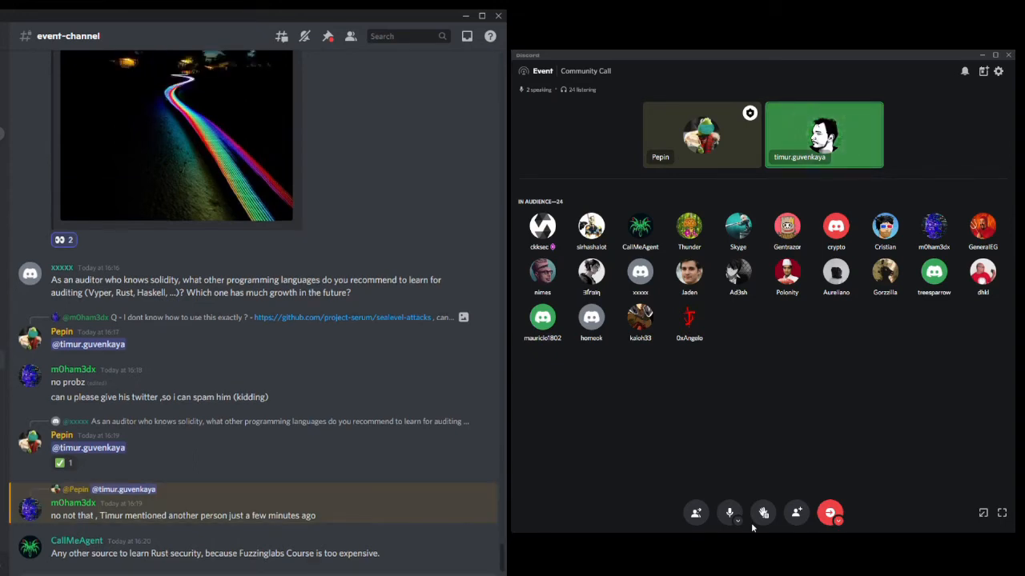
mouse_move(131, 547)
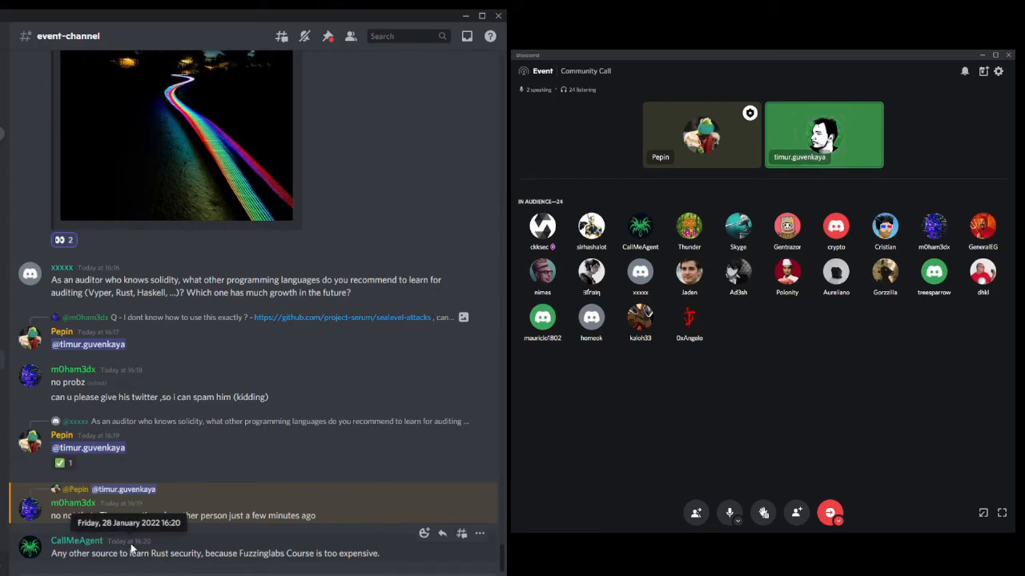
mouse_move(558, 516)
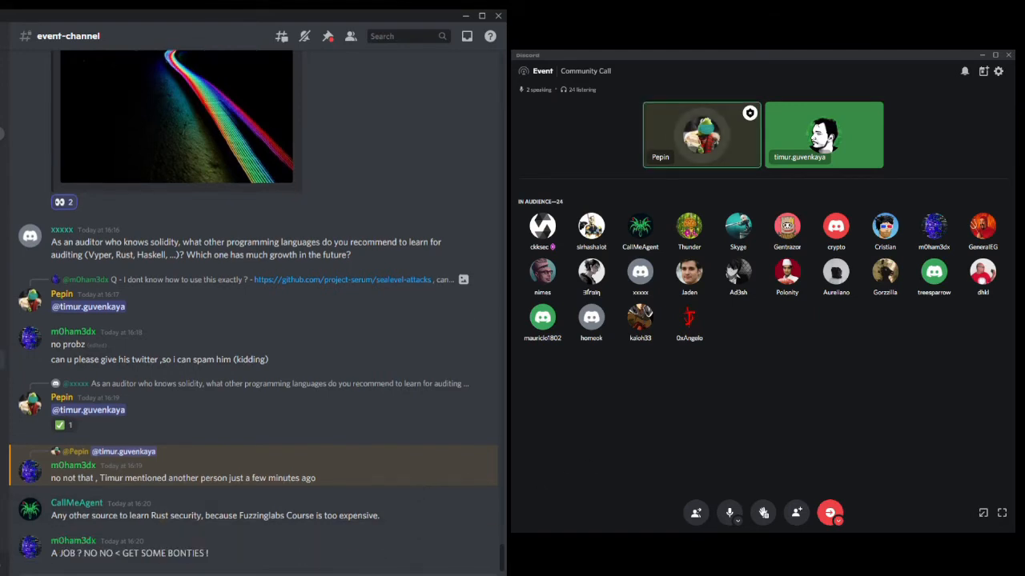
scroll("down", 3)
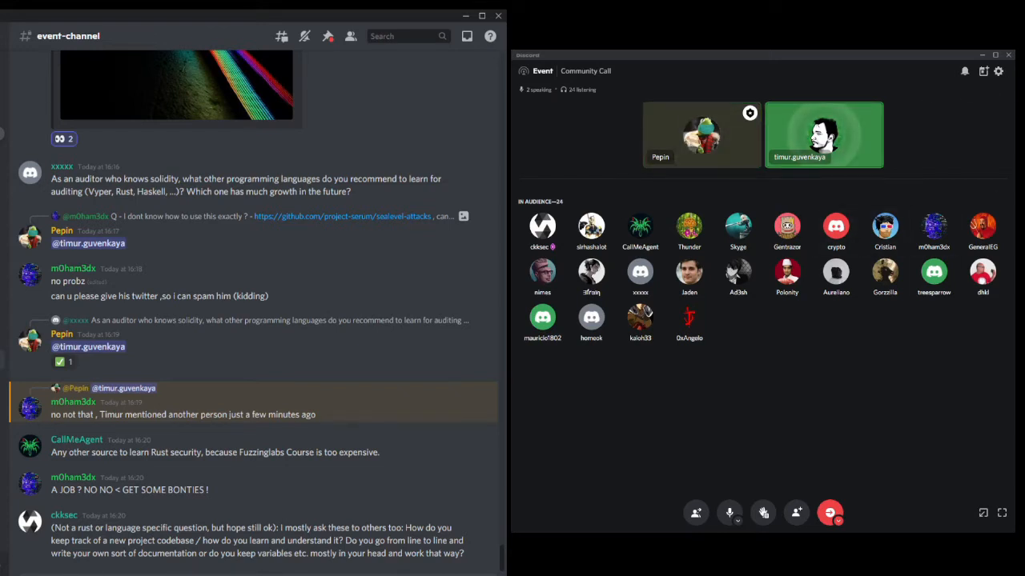
scroll("down", 3)
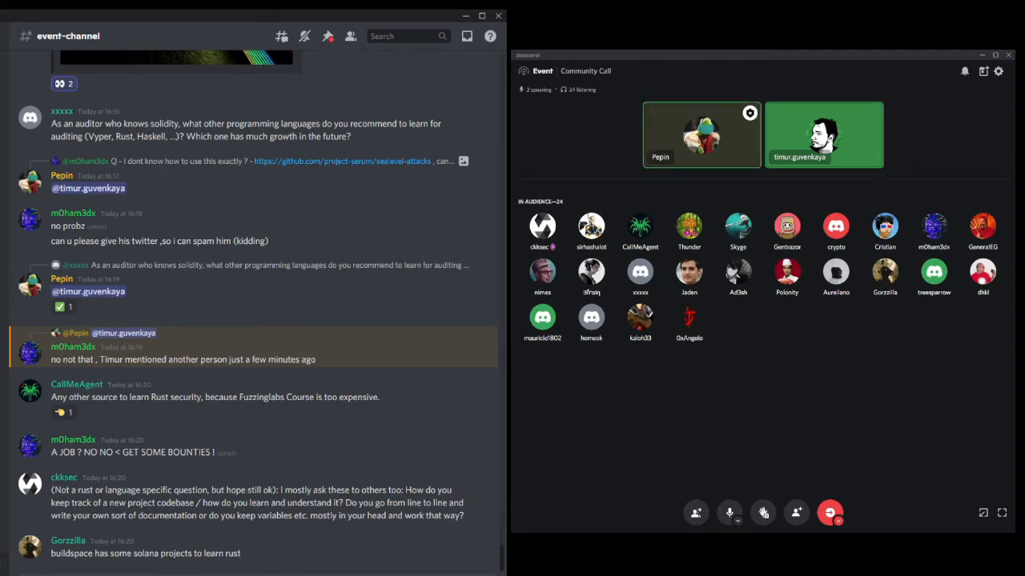
Scroll to the newest posts: the bounty thank-you, buildspace Solana link and Phantom setup reply
scroll("down", 3)
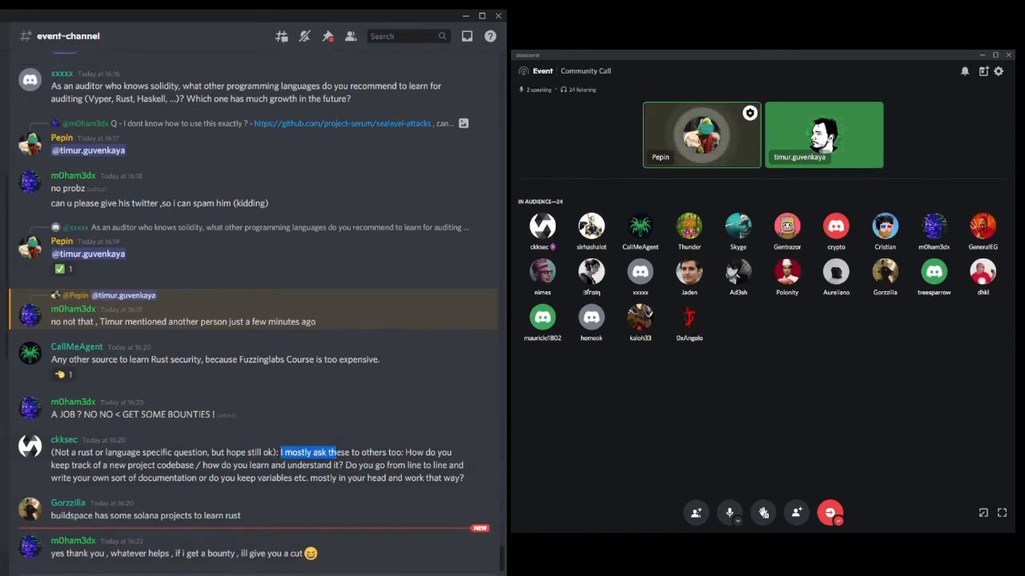
scroll("down", 3)
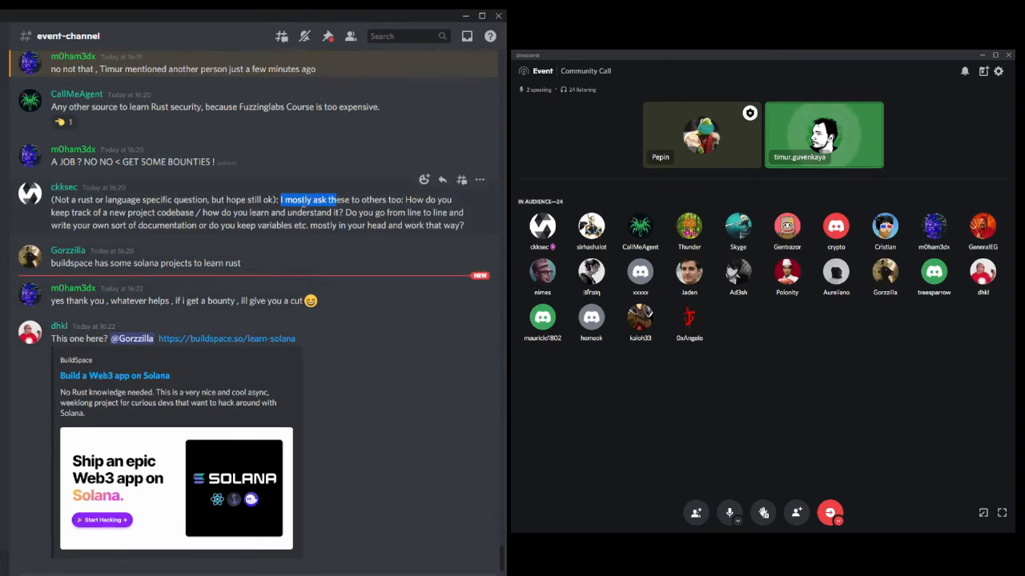
scroll("up", 3)
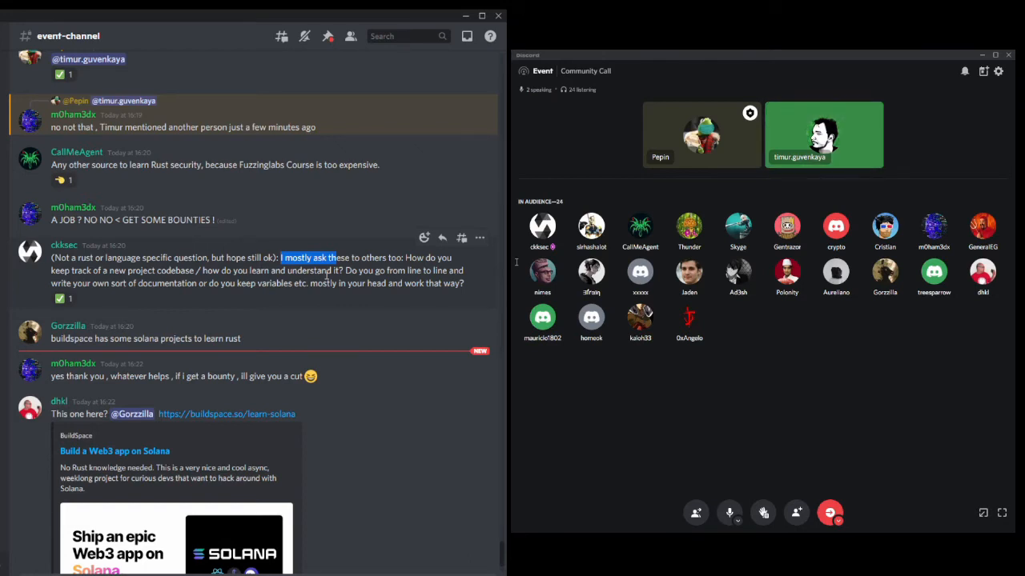
scroll("down", 3)
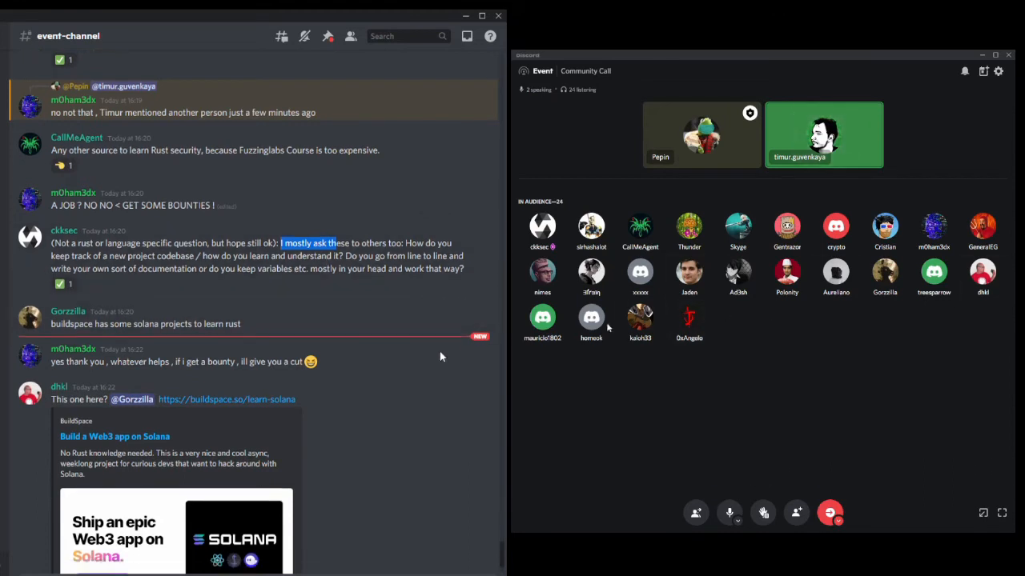
scroll("down", 3)
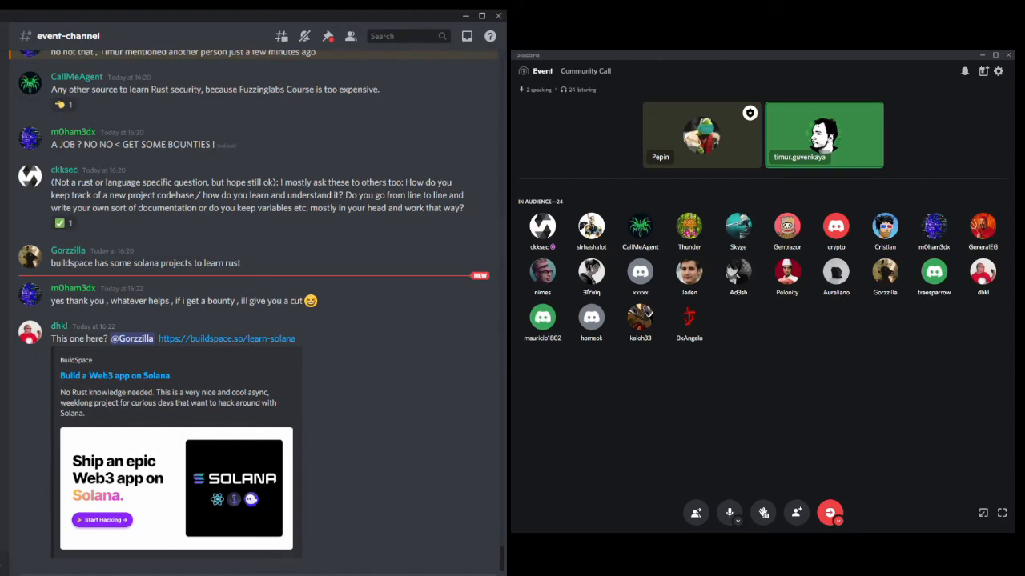
scroll("down", 3)
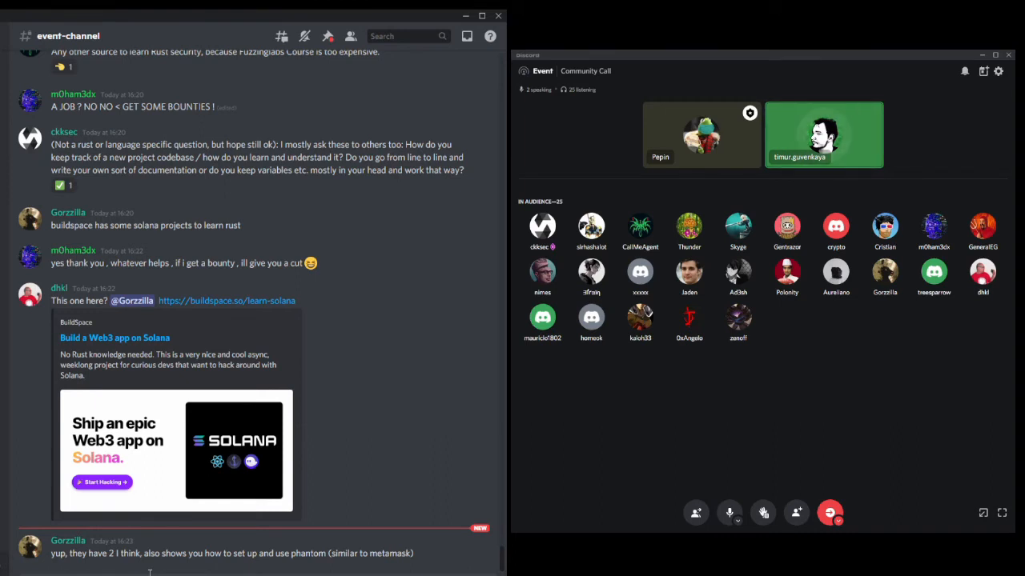
mouse_move(147, 253)
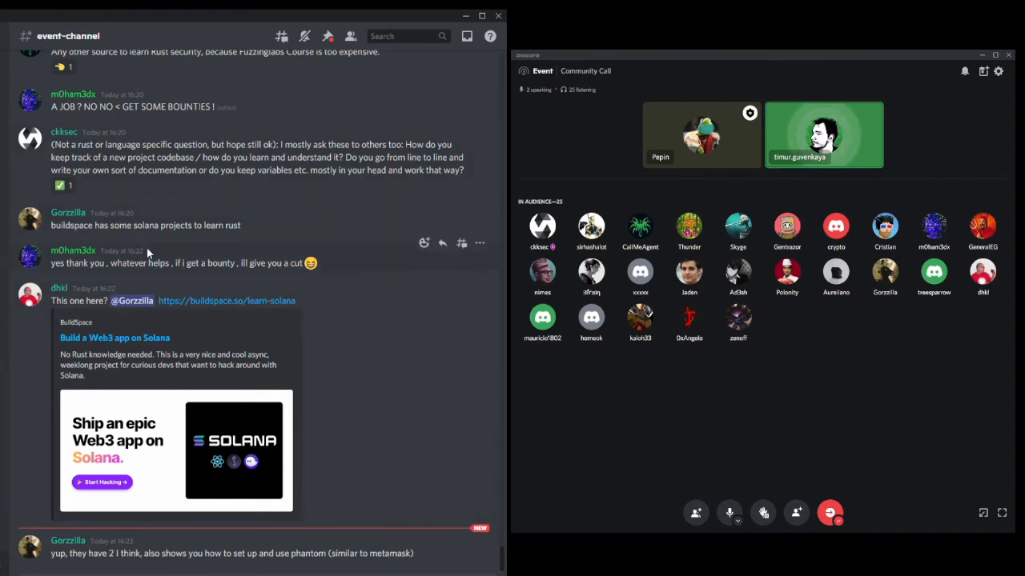
mouse_move(133, 301)
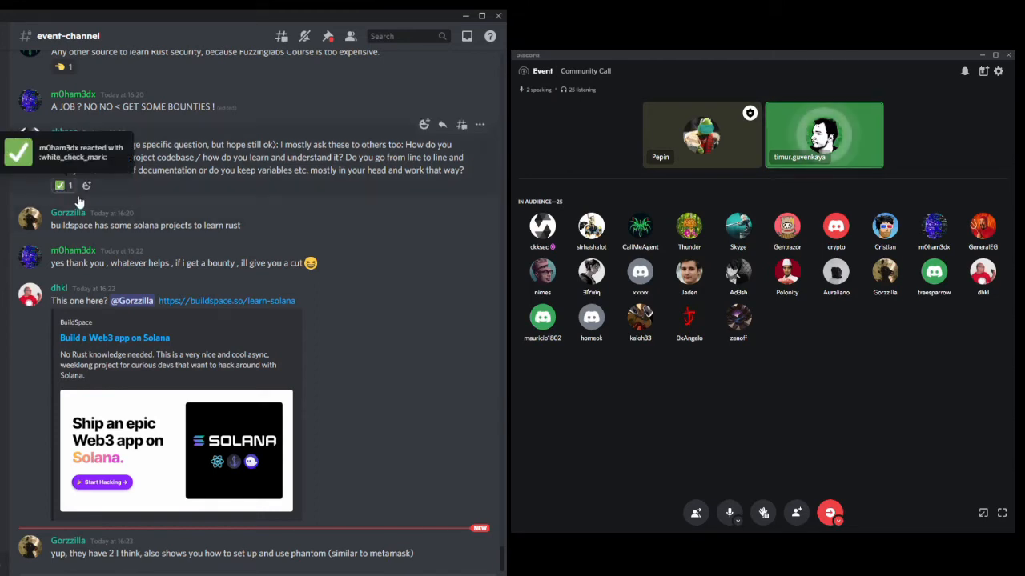
mouse_move(947, 376)
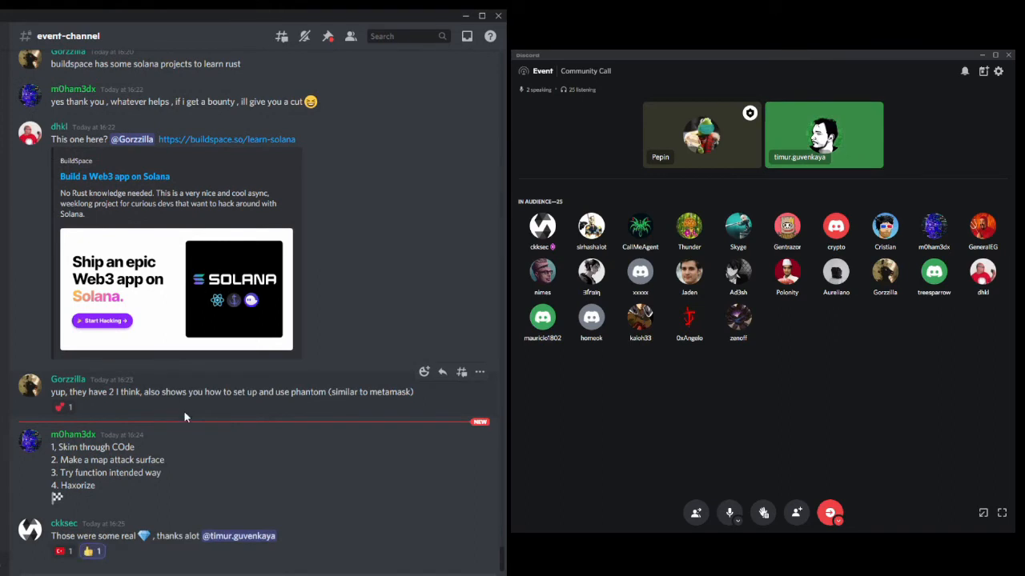
mouse_move(237, 460)
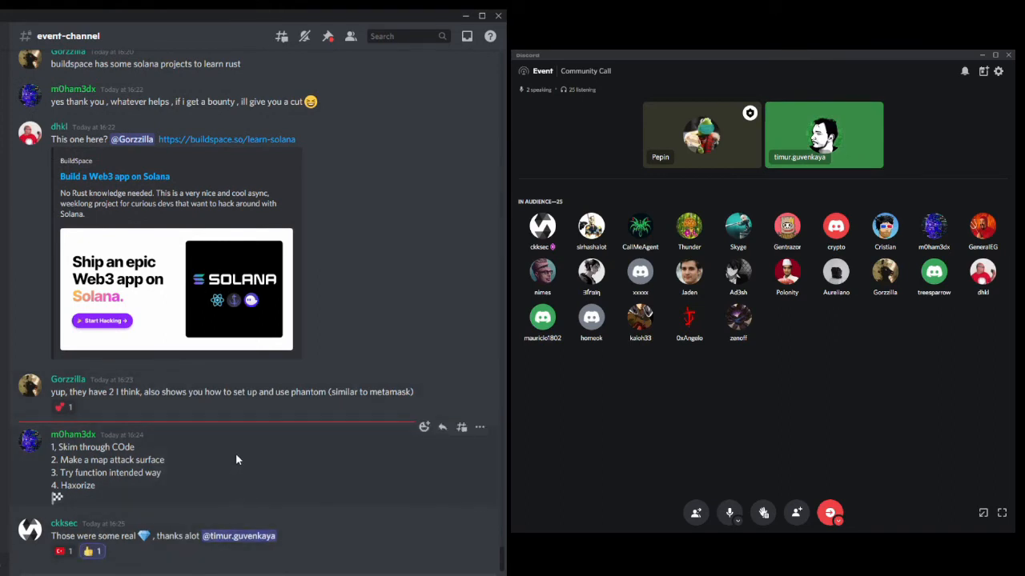
scroll("up", 3)
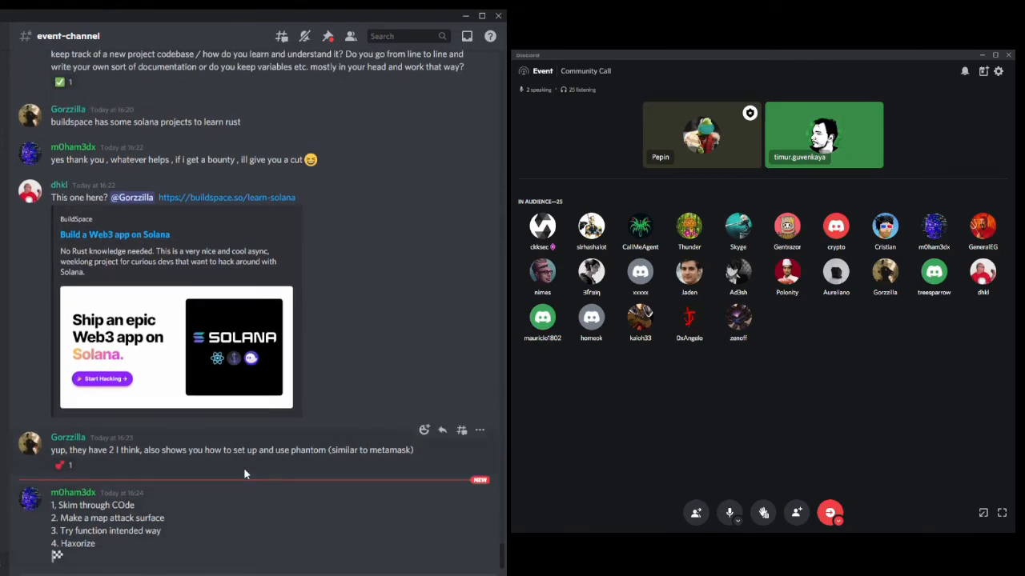
scroll("up", 3)
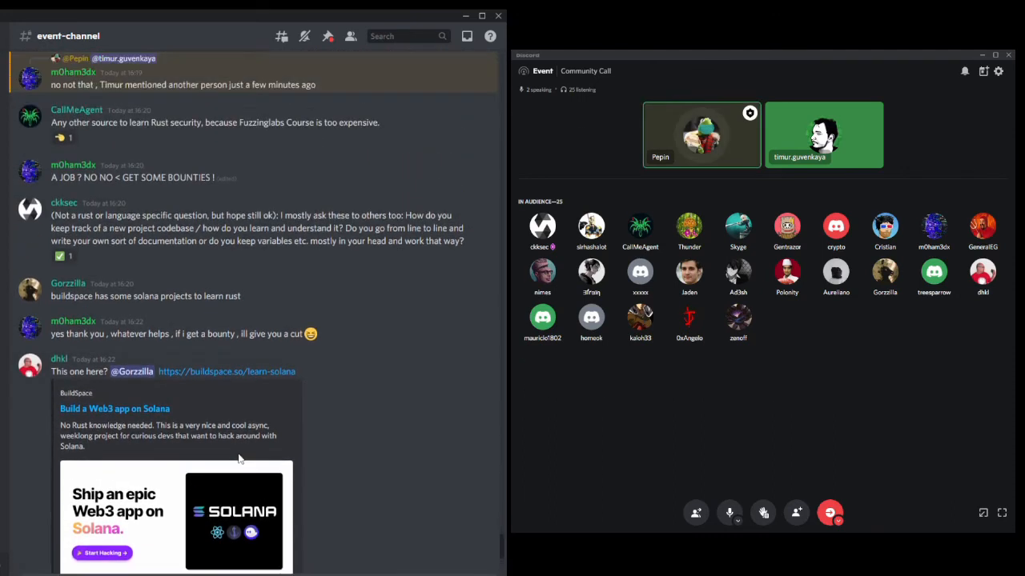
mouse_move(243, 455)
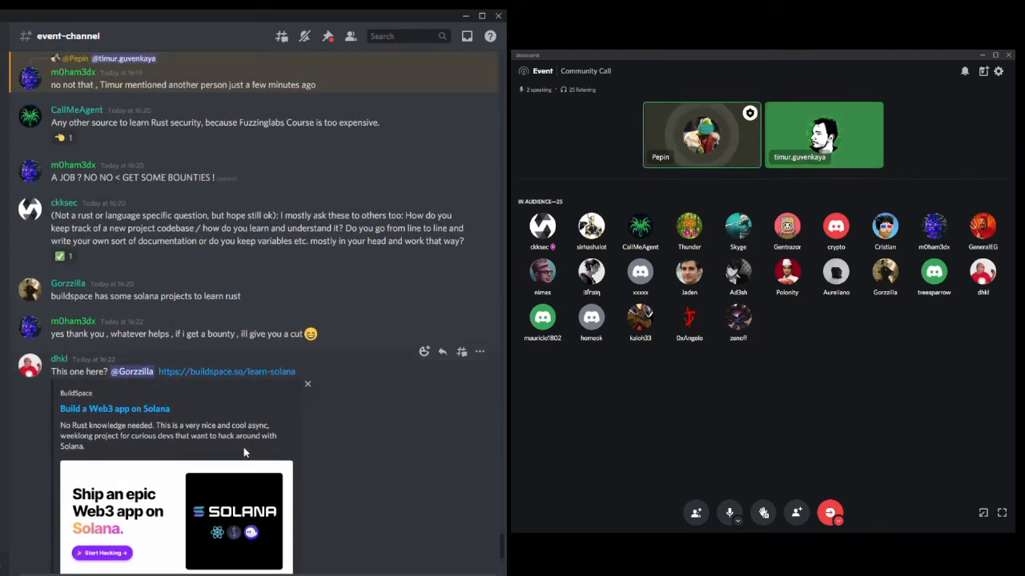
scroll("down", 3)
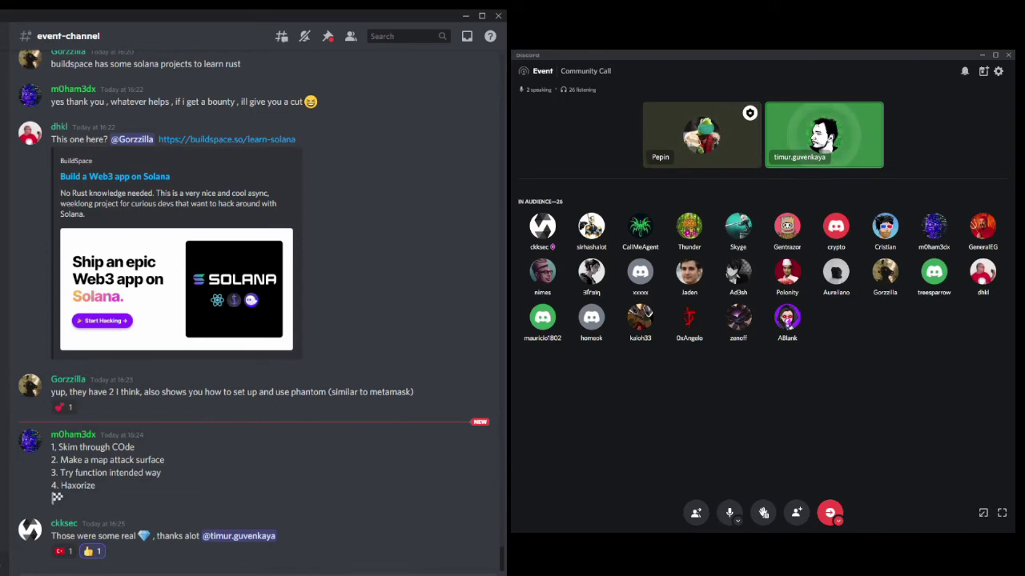
scroll("down", 3)
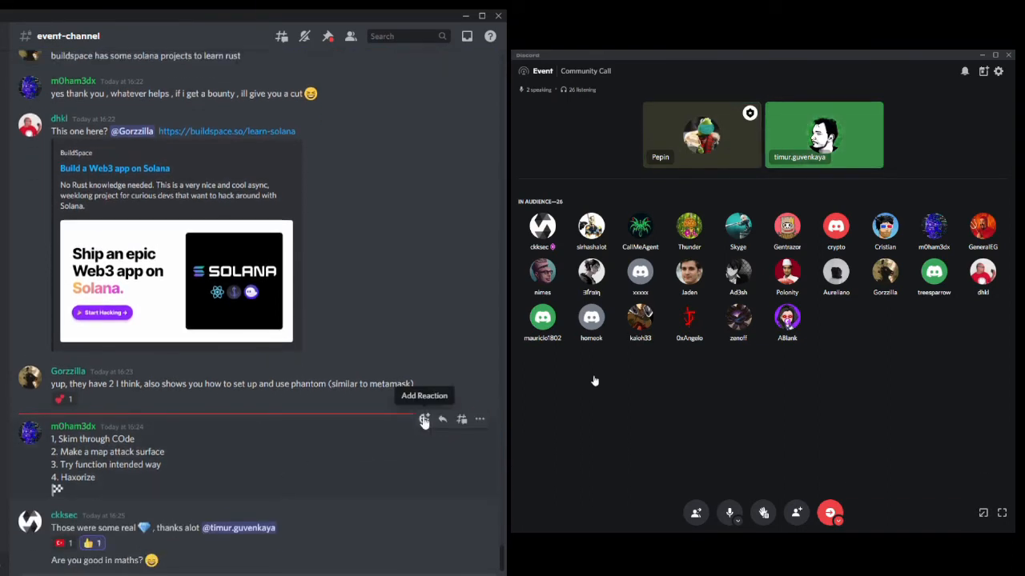
Scroll the event-channel chat down through the auditing-resources, maths follow-up, Rust-without-experience and lambda-functions posts
scroll("down", 3)
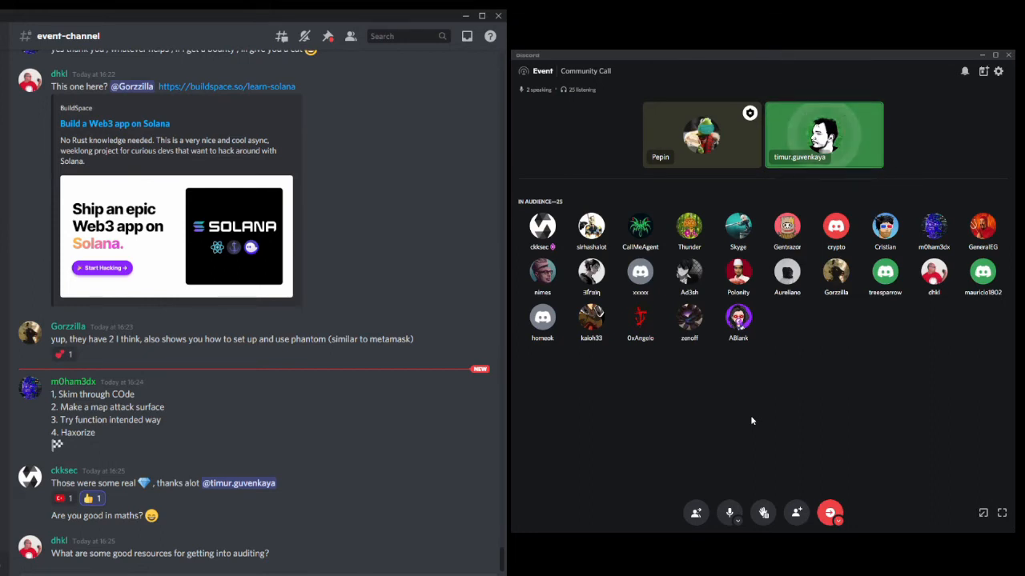
scroll("down", 3)
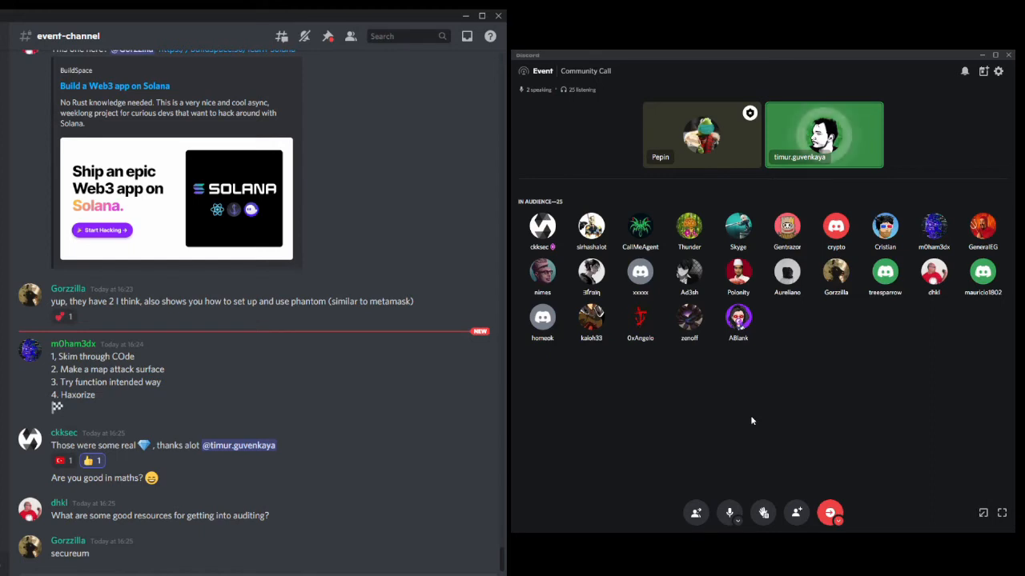
scroll("down", 3)
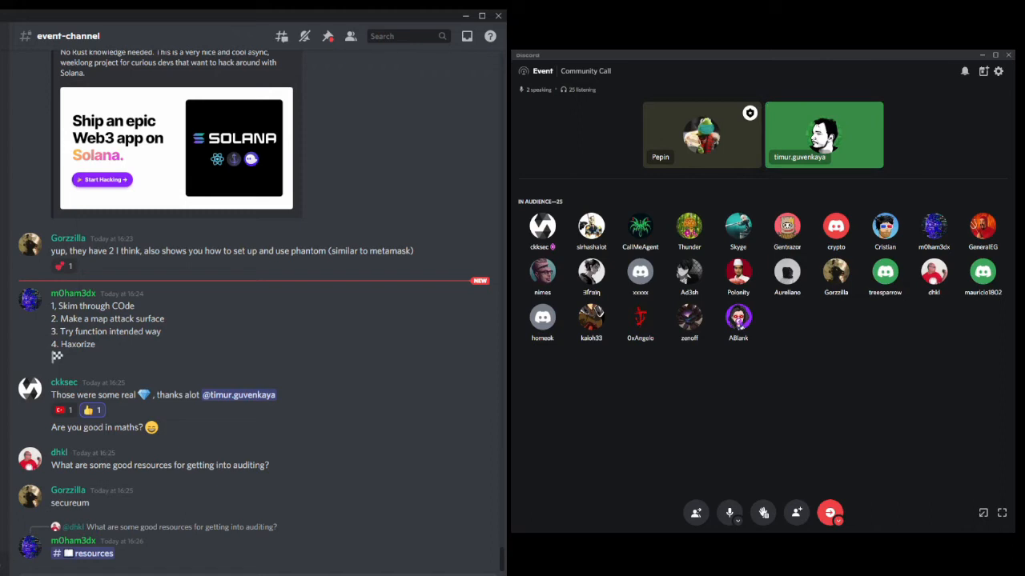
scroll("down", 3)
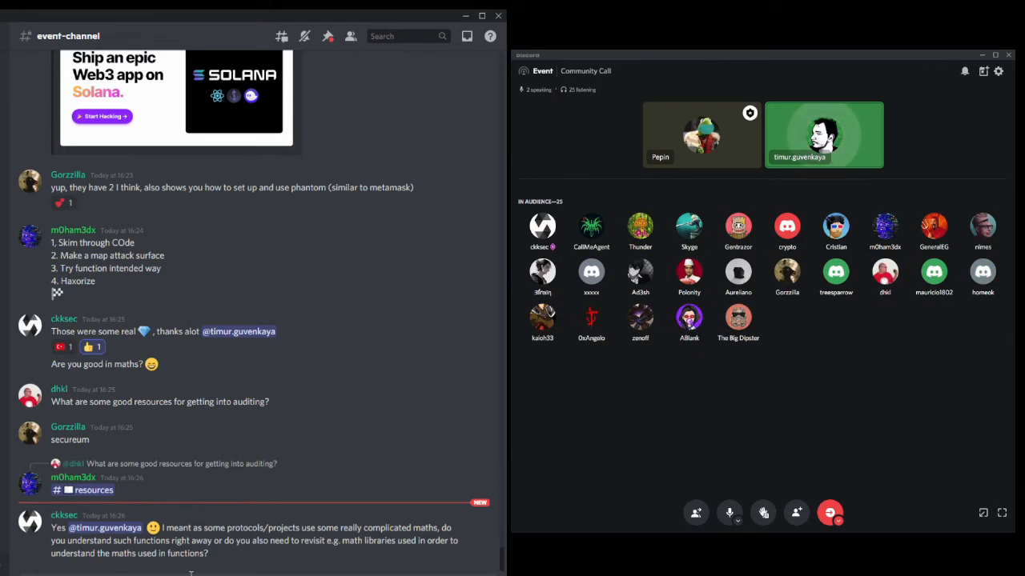
scroll("down", 3)
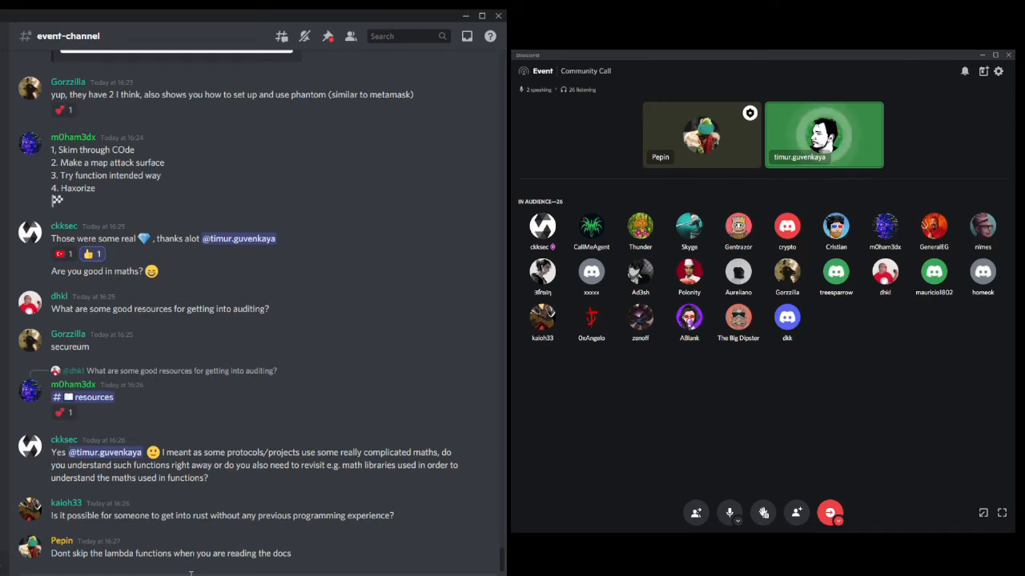
Scroll down to the newest posts: the smiley, thank-you to timur, 'C++ yukh' and the favourite-audit-language question
scroll("down", 3)
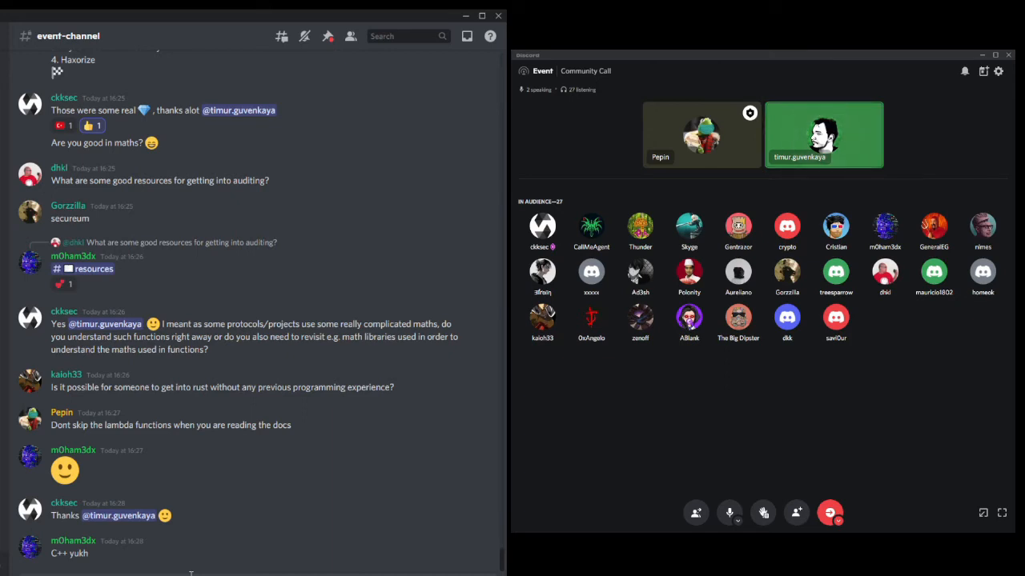
scroll("down", 3)
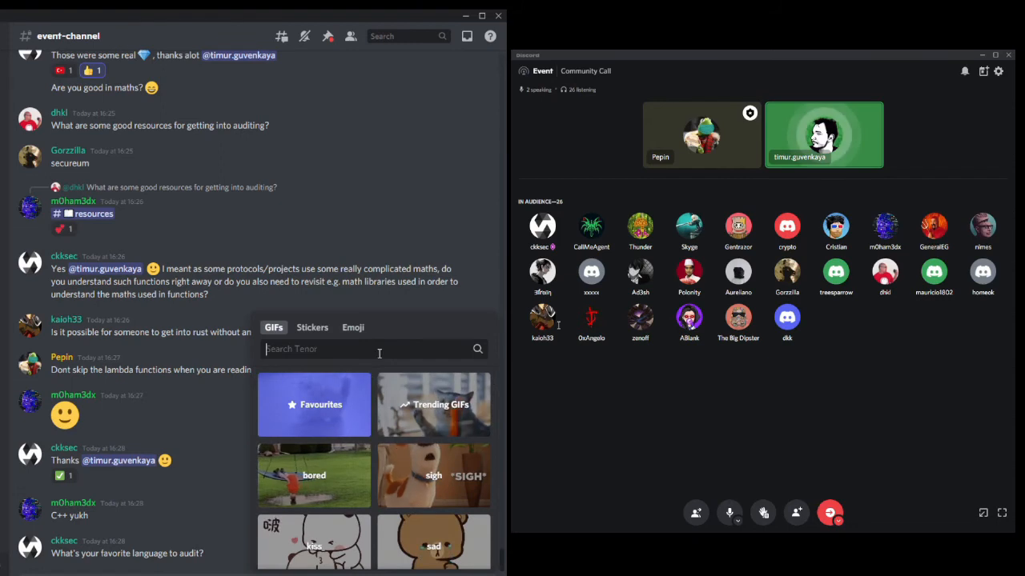
Search Tenor for 'crsutacia' and send the dancing beach crab GIF into the chat
type("crsutacia")
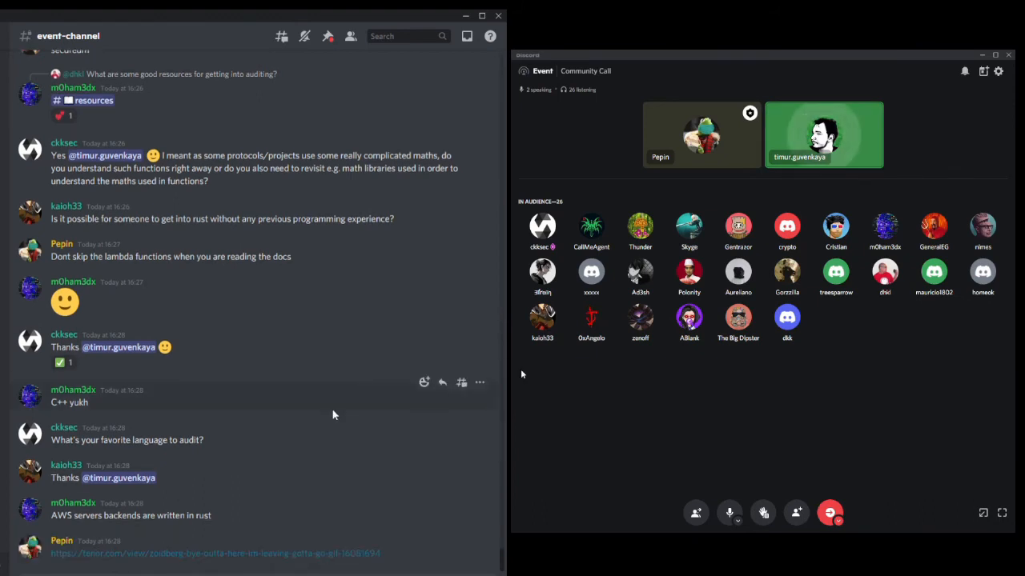
scroll("down", 3)
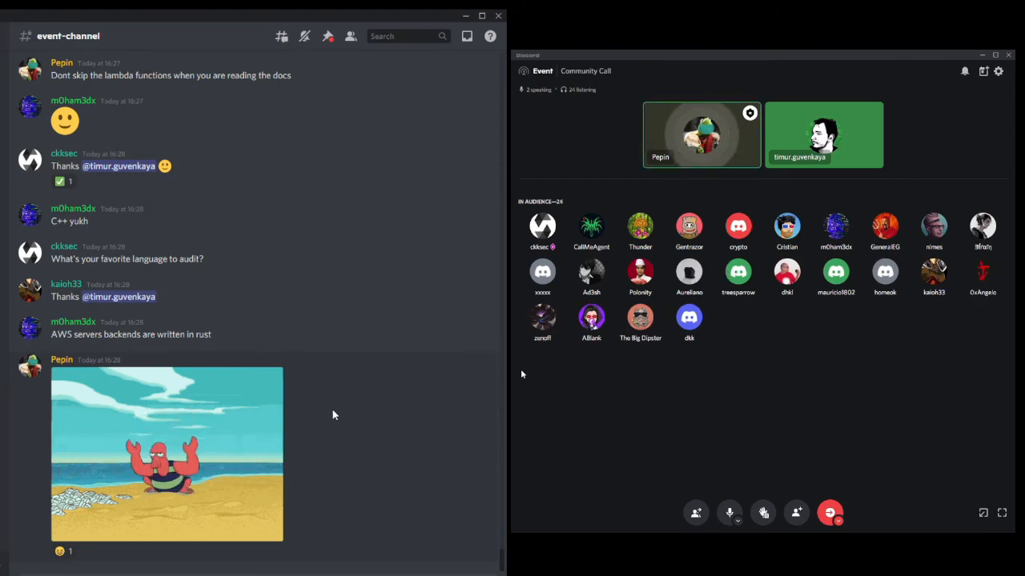
Scroll down to see the Rust logo, crab GIF reactions and the Substrate vulnerabilities question
scroll("down", 3)
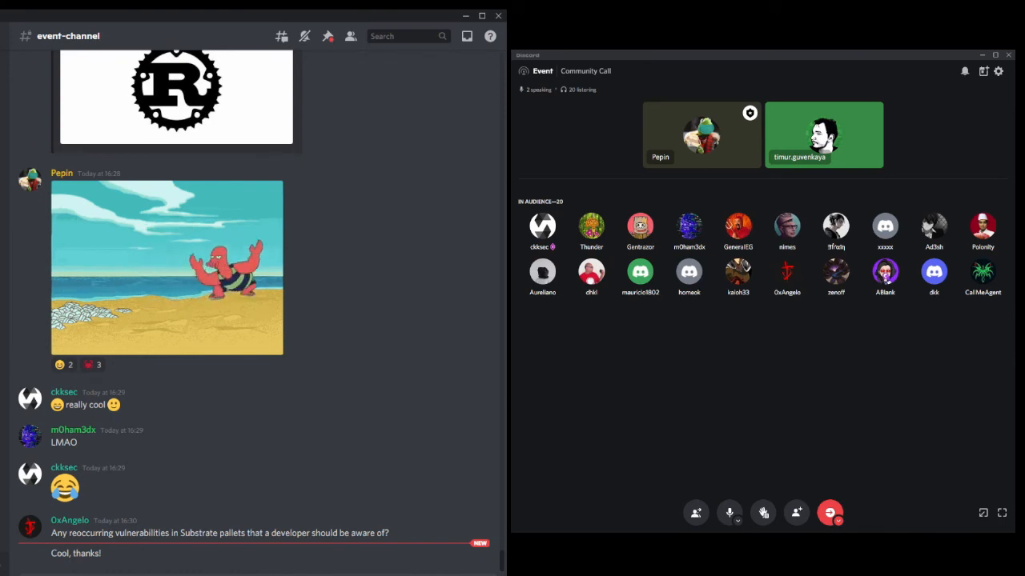
left_click(93, 365)
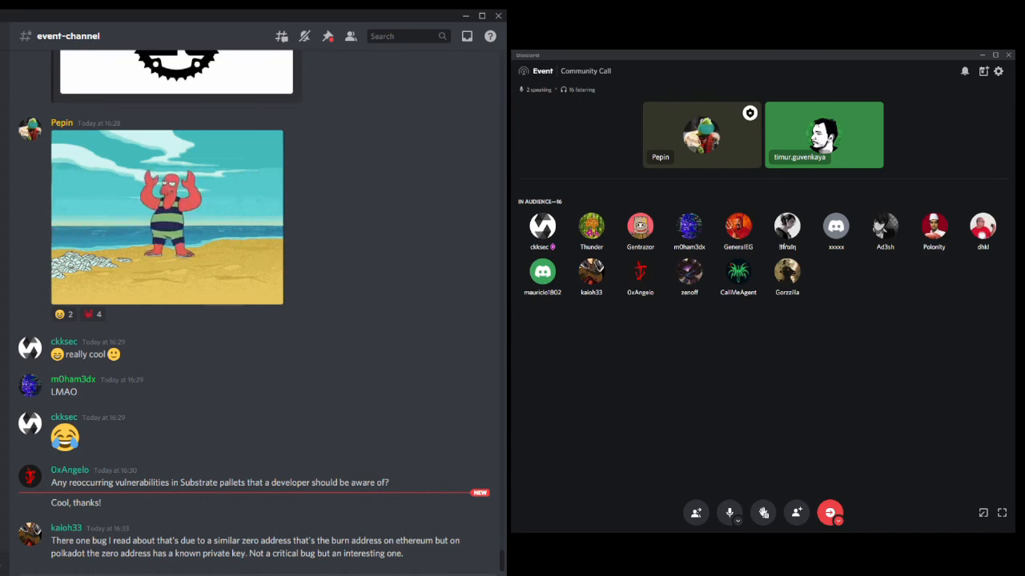
mouse_move(78, 557)
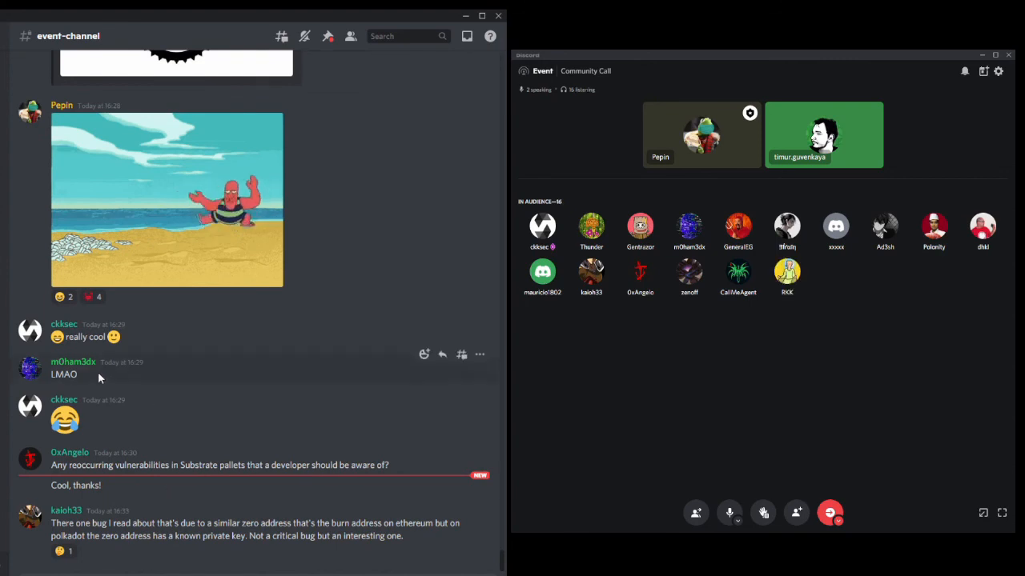
mouse_move(54, 558)
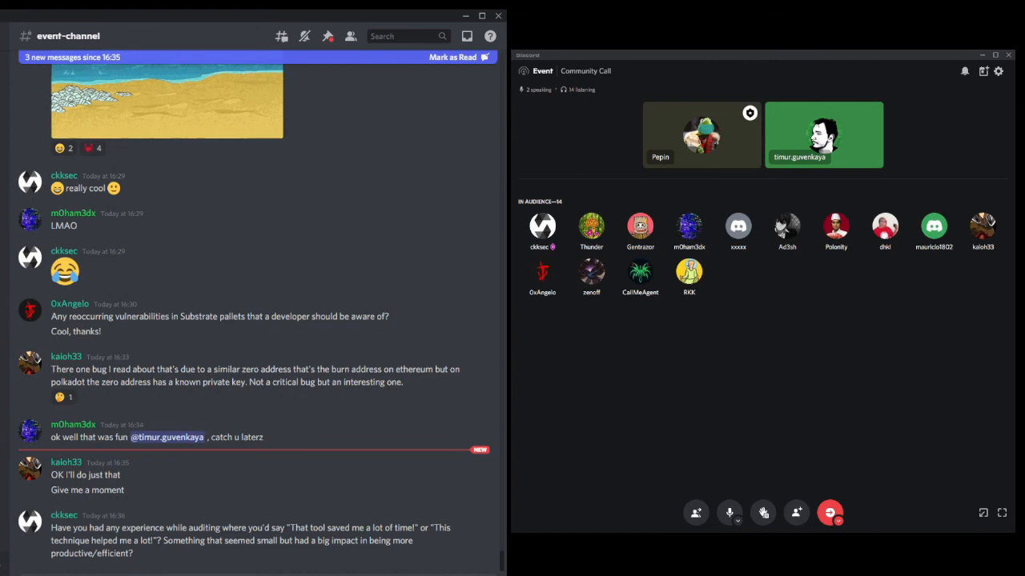
Scroll down to the shared link preview 'The anyone-can-send zero address on Polkadot'
scroll("down", 3)
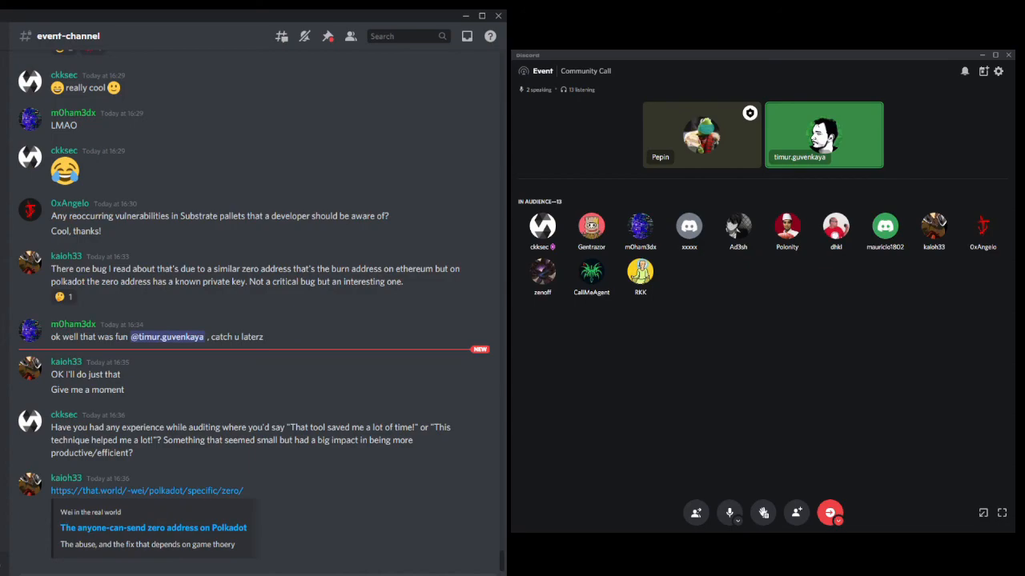
left_click(408, 35)
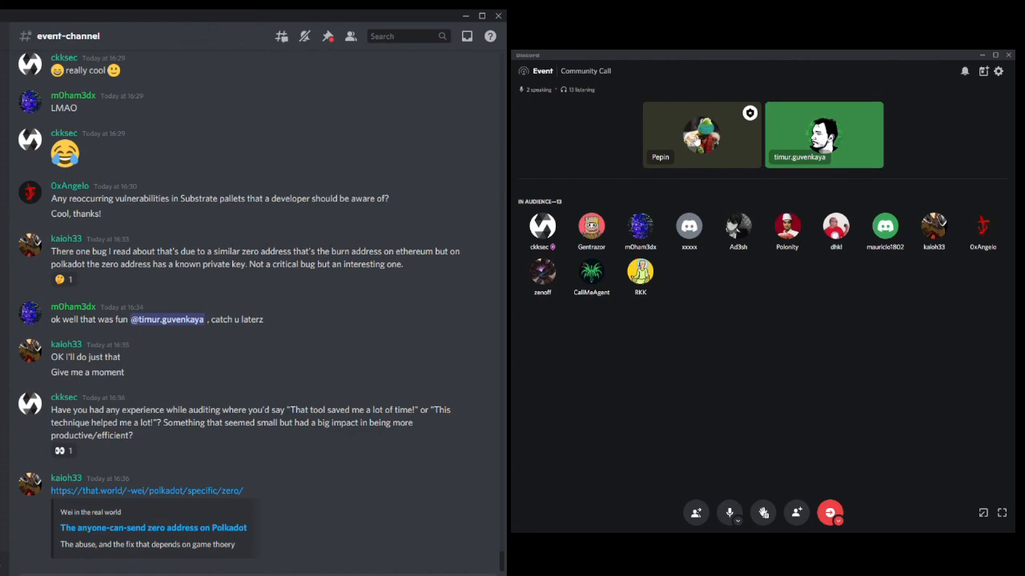
mouse_move(685, 167)
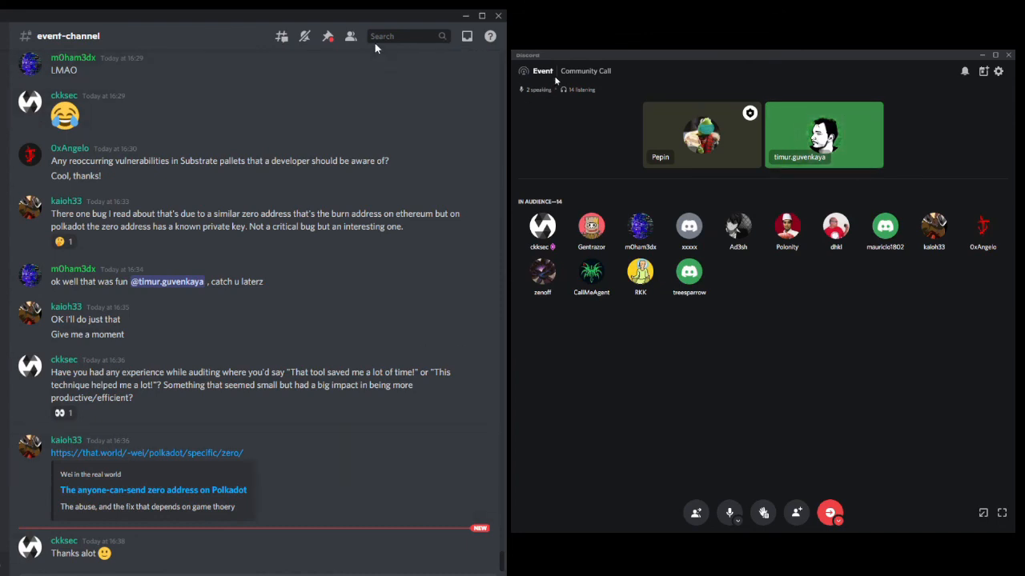
left_click(400, 36)
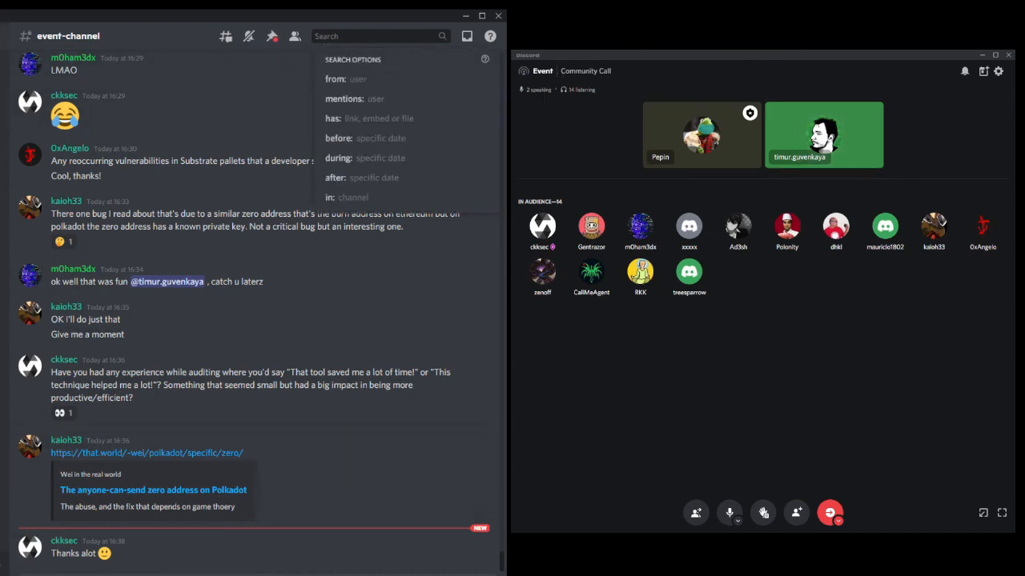
type("defs")
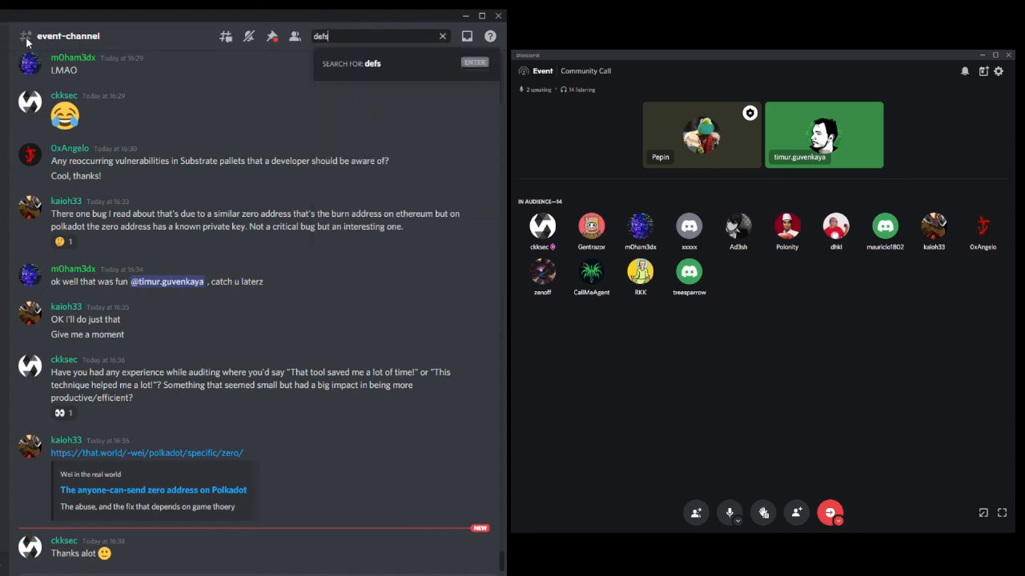
type("ec")
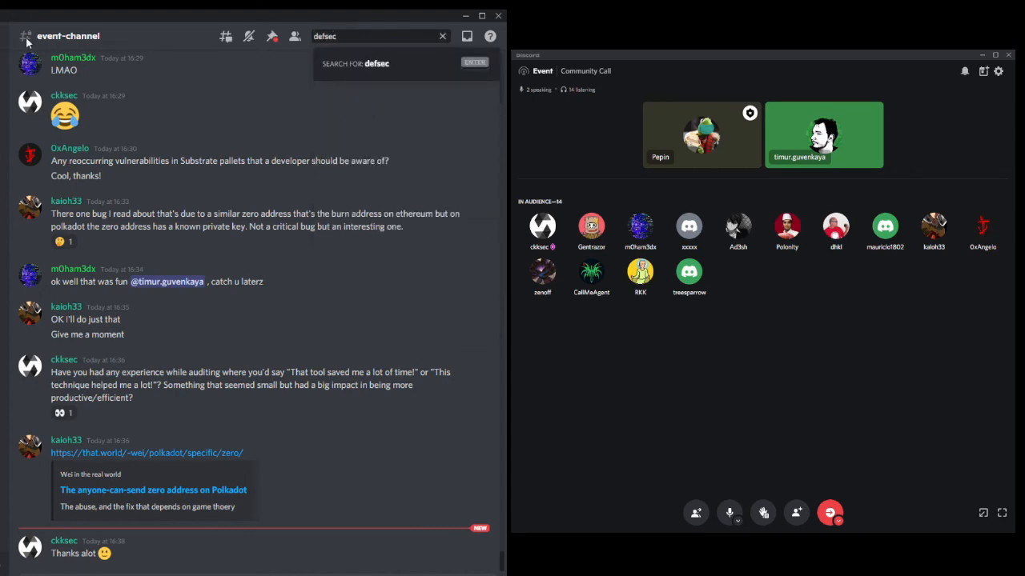
left_click(442, 35)
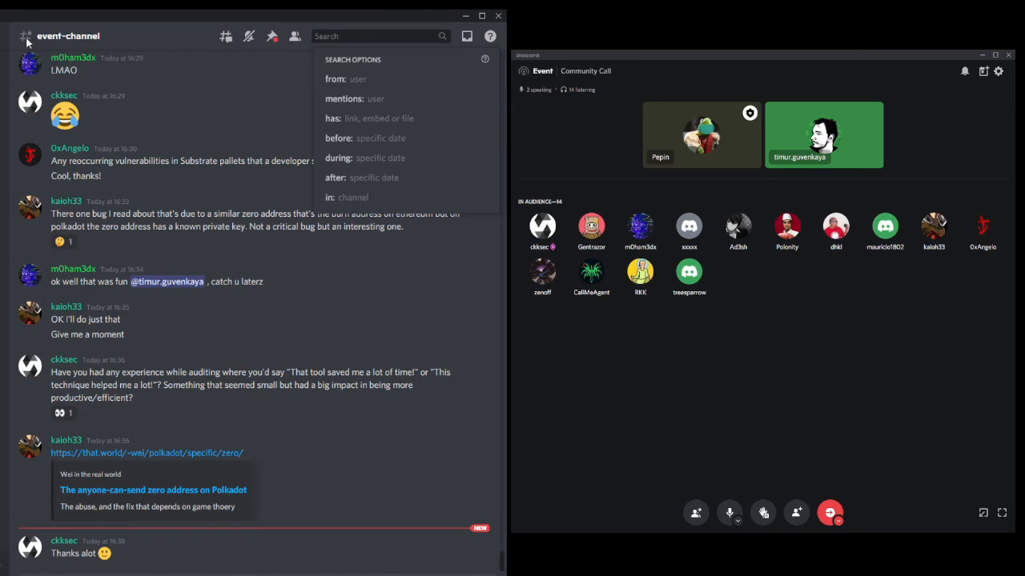
type("Def")
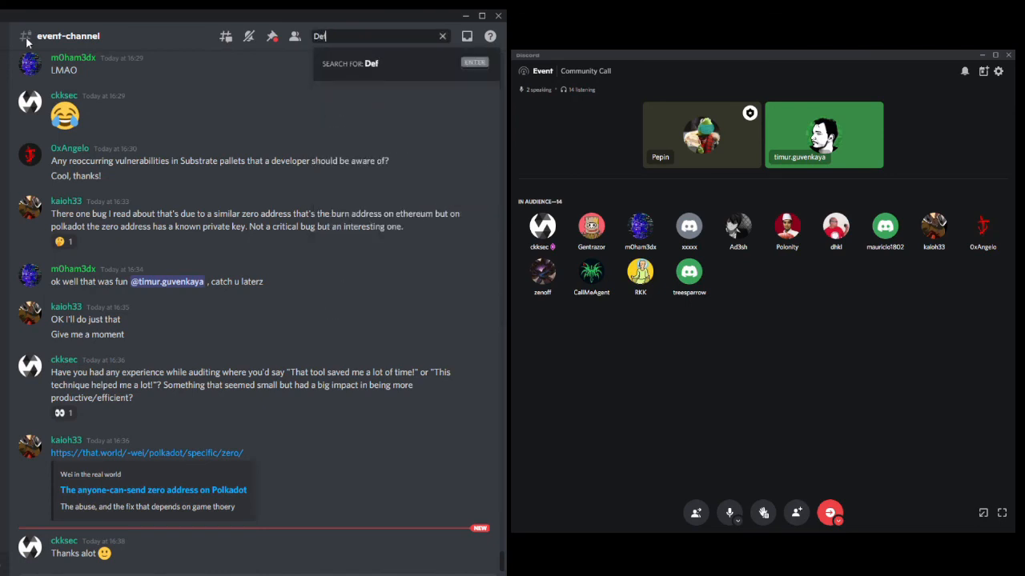
left_click(442, 36)
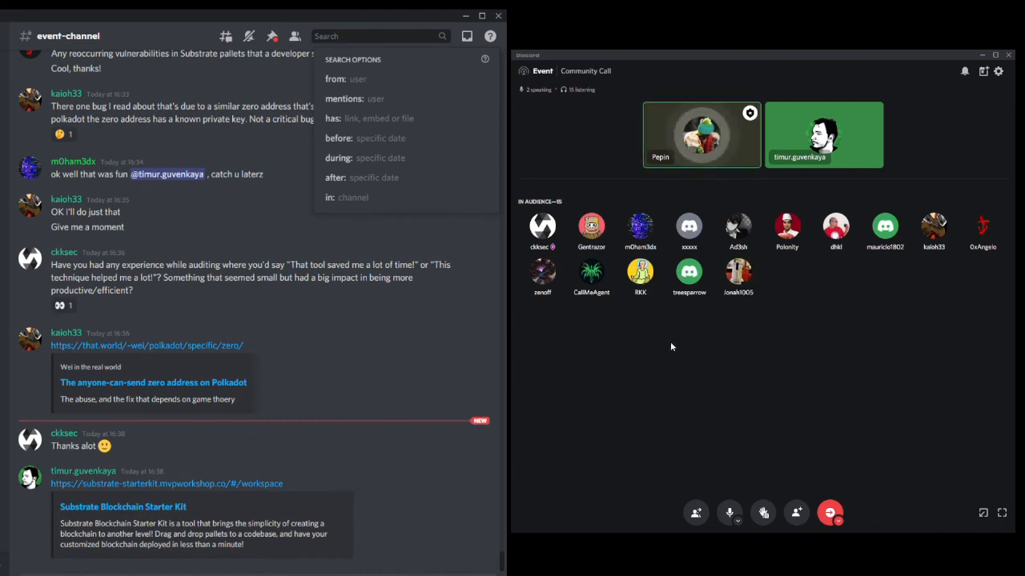
mouse_move(832, 147)
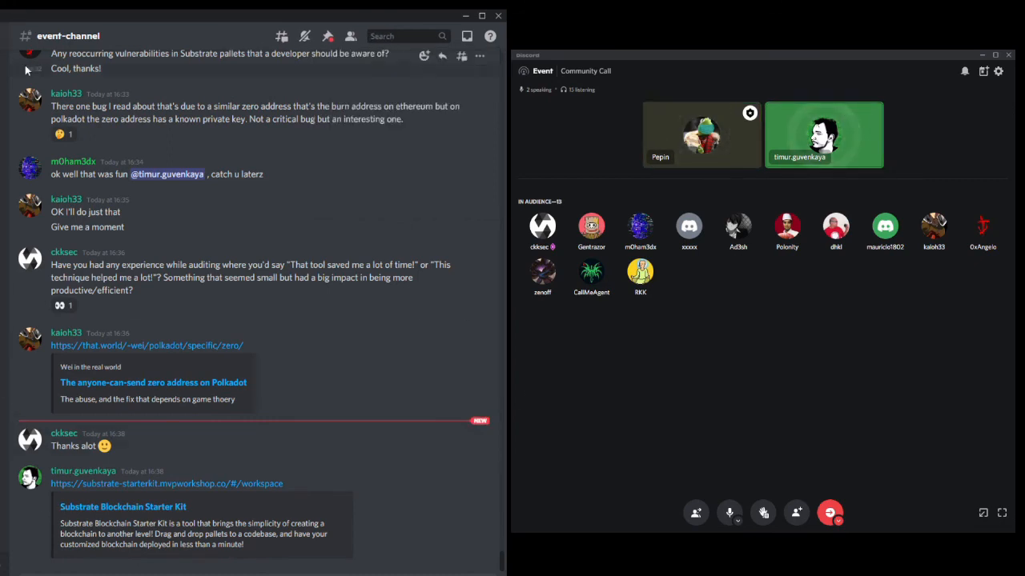
scroll("down", 3)
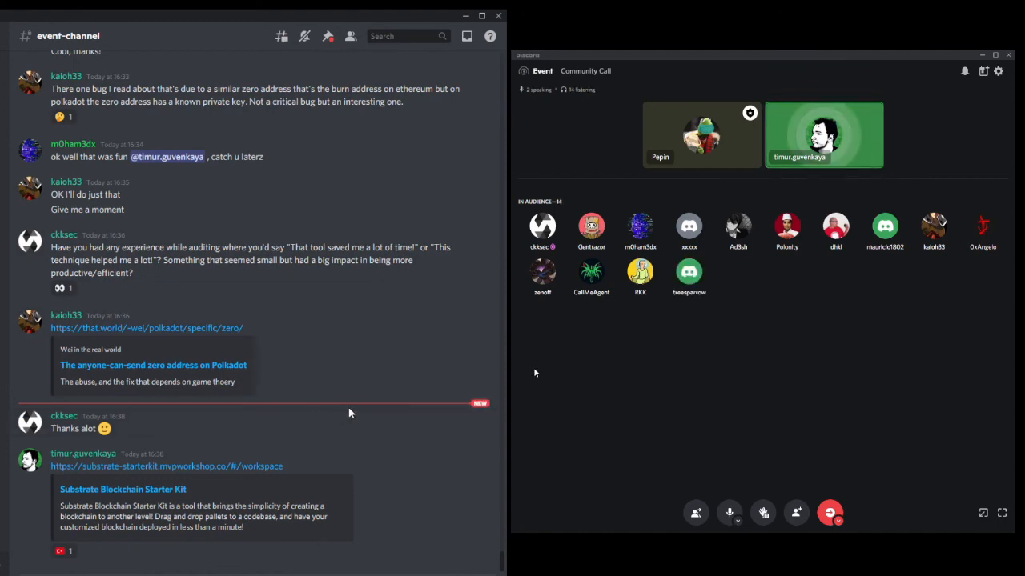
scroll("down", 3)
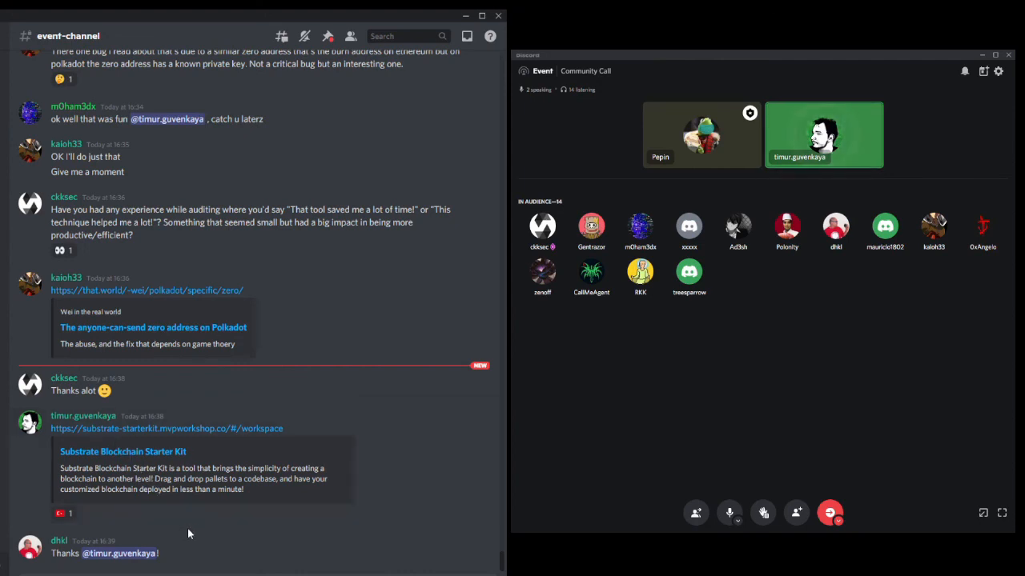
mouse_move(212, 512)
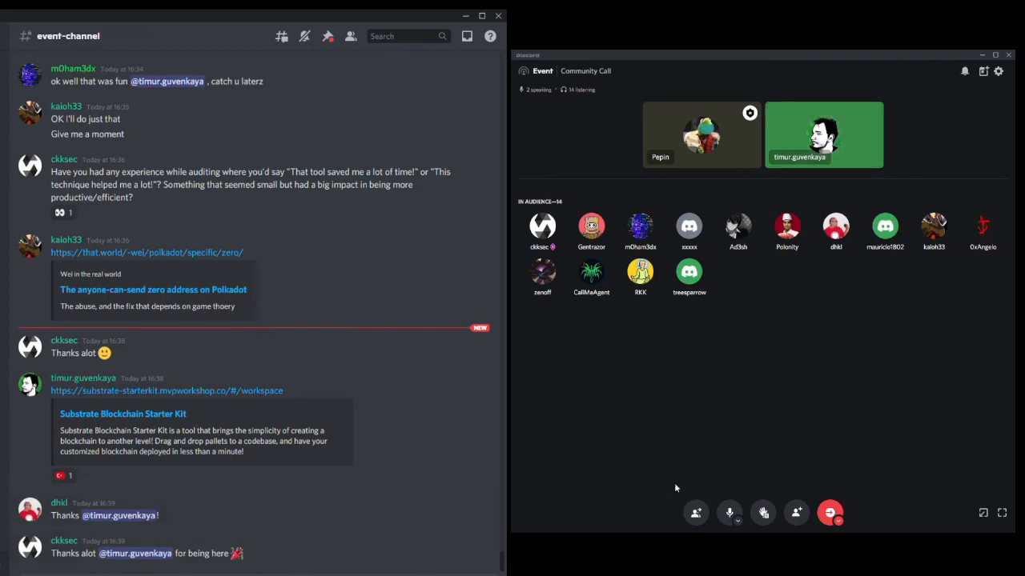
mouse_move(812, 455)
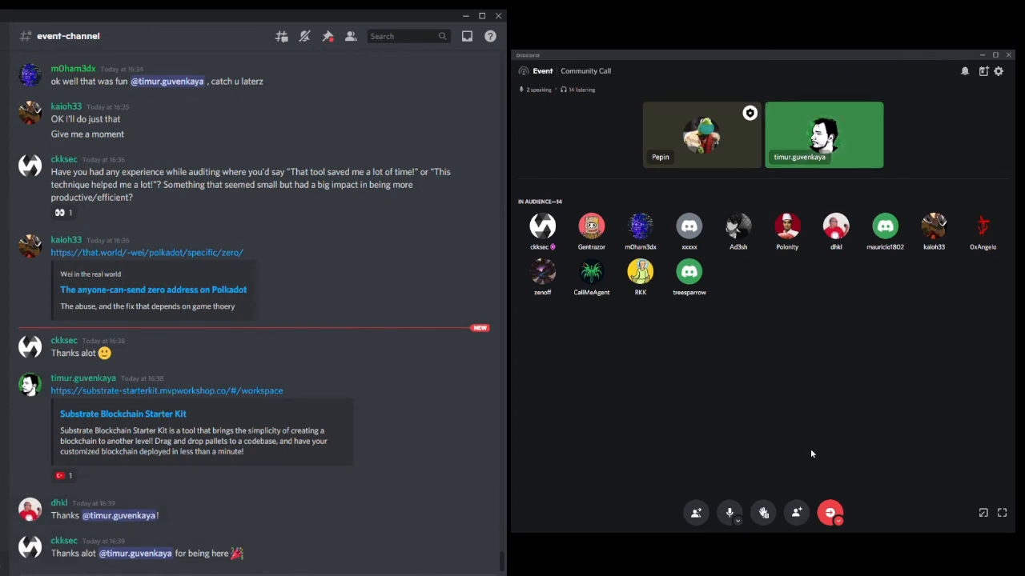